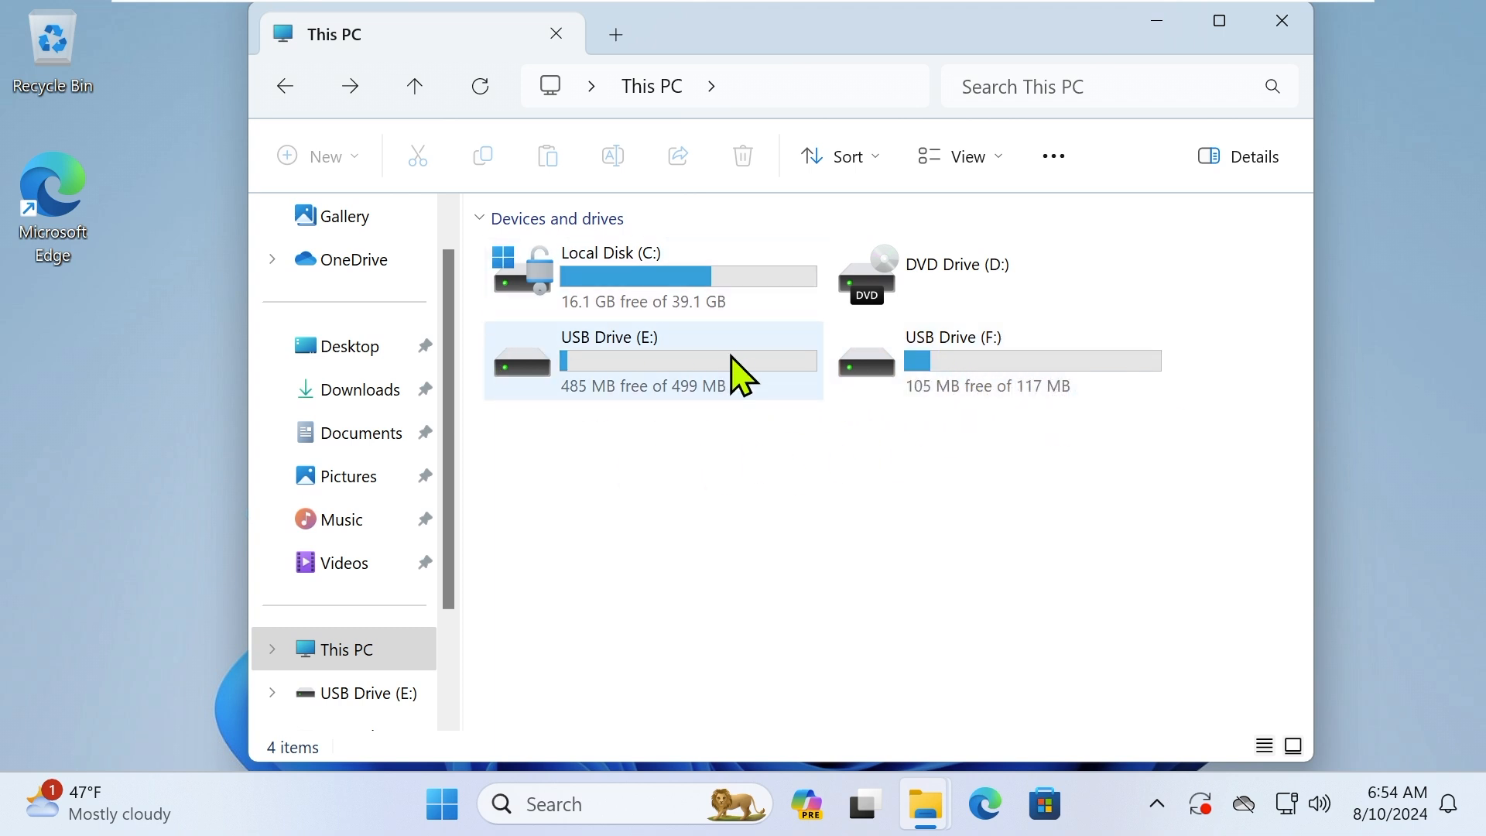
{"action": "mouse_move", "coordinate": [824, 389]}
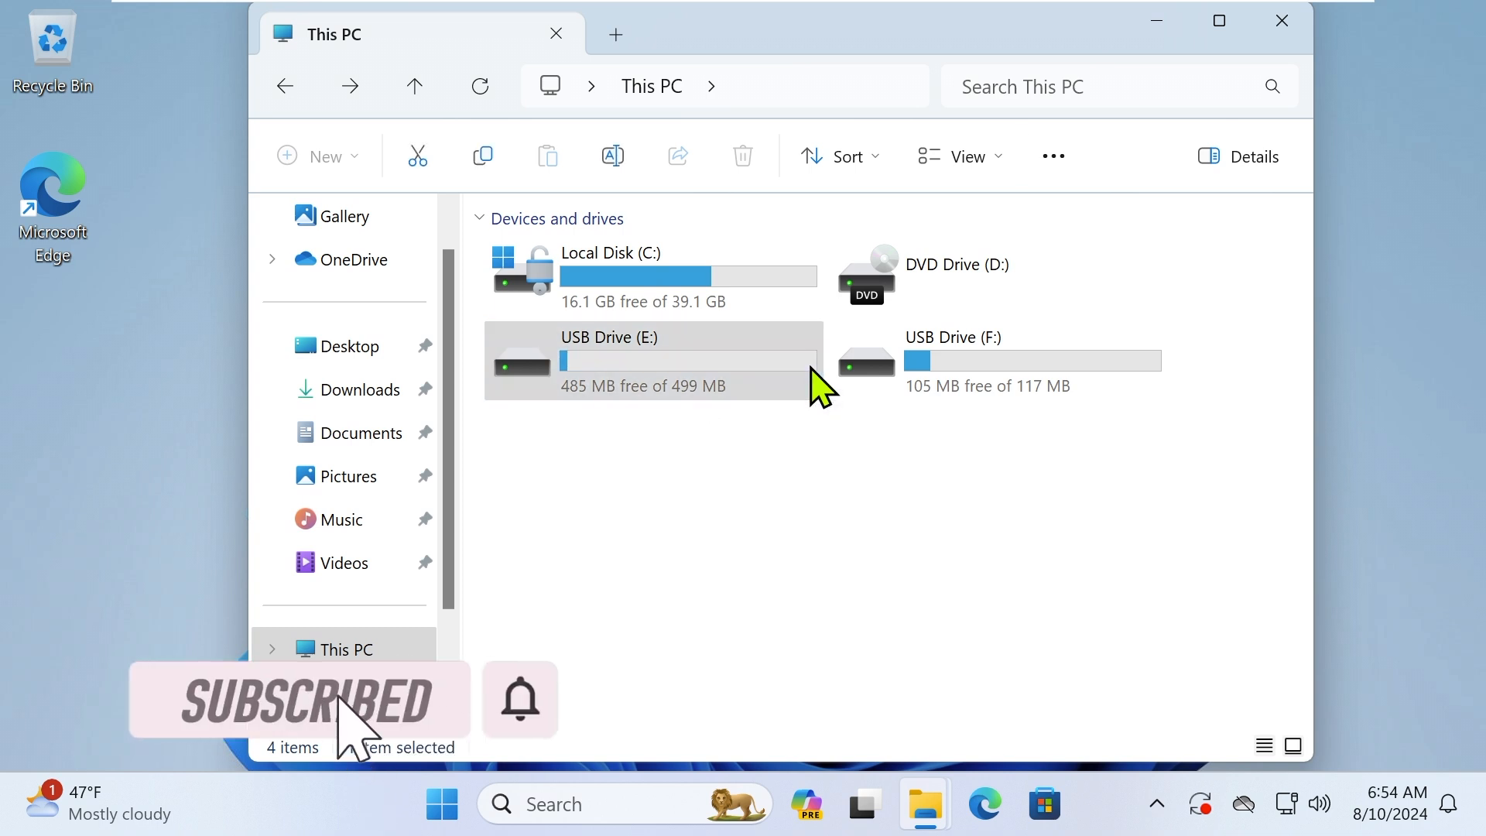
Step: Bring up the drive actions menu for USB Drive (E:) in This PC
{"action": "right_click", "coordinate": [645, 360]}
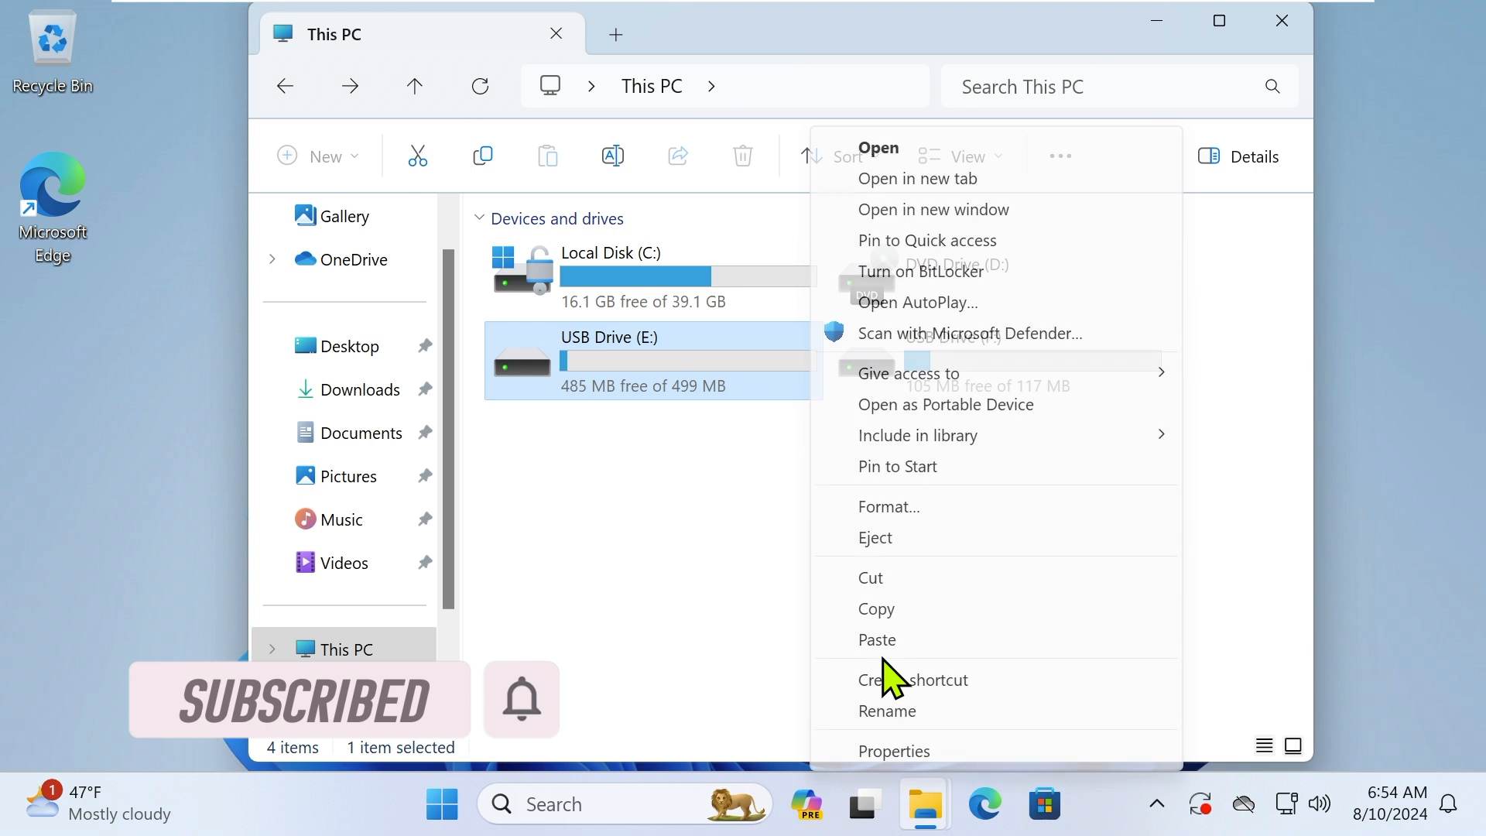
{"action": "mouse_move", "coordinate": [919, 271]}
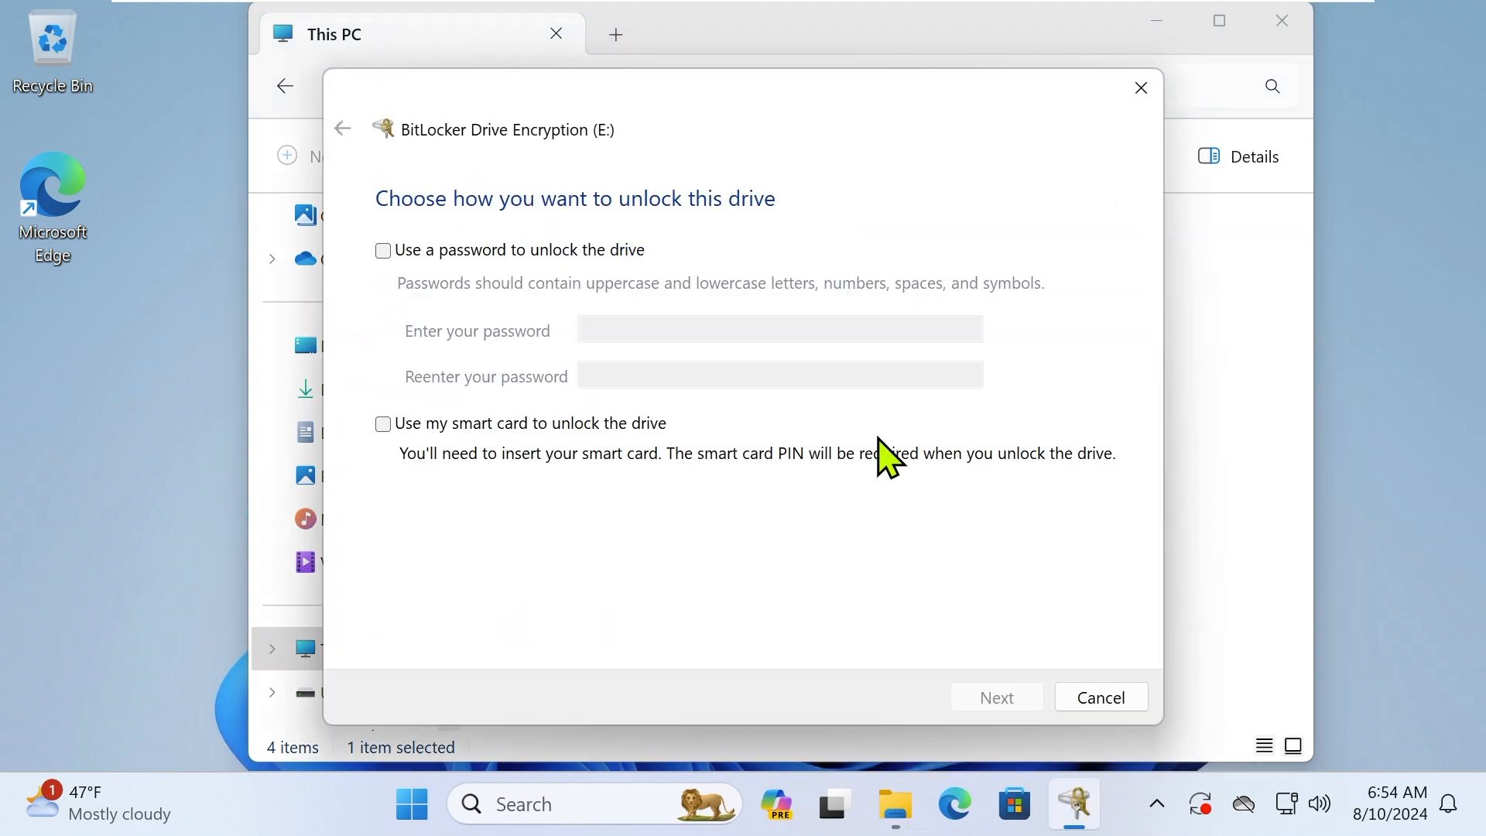
{"action": "mouse_move", "coordinate": [384, 274]}
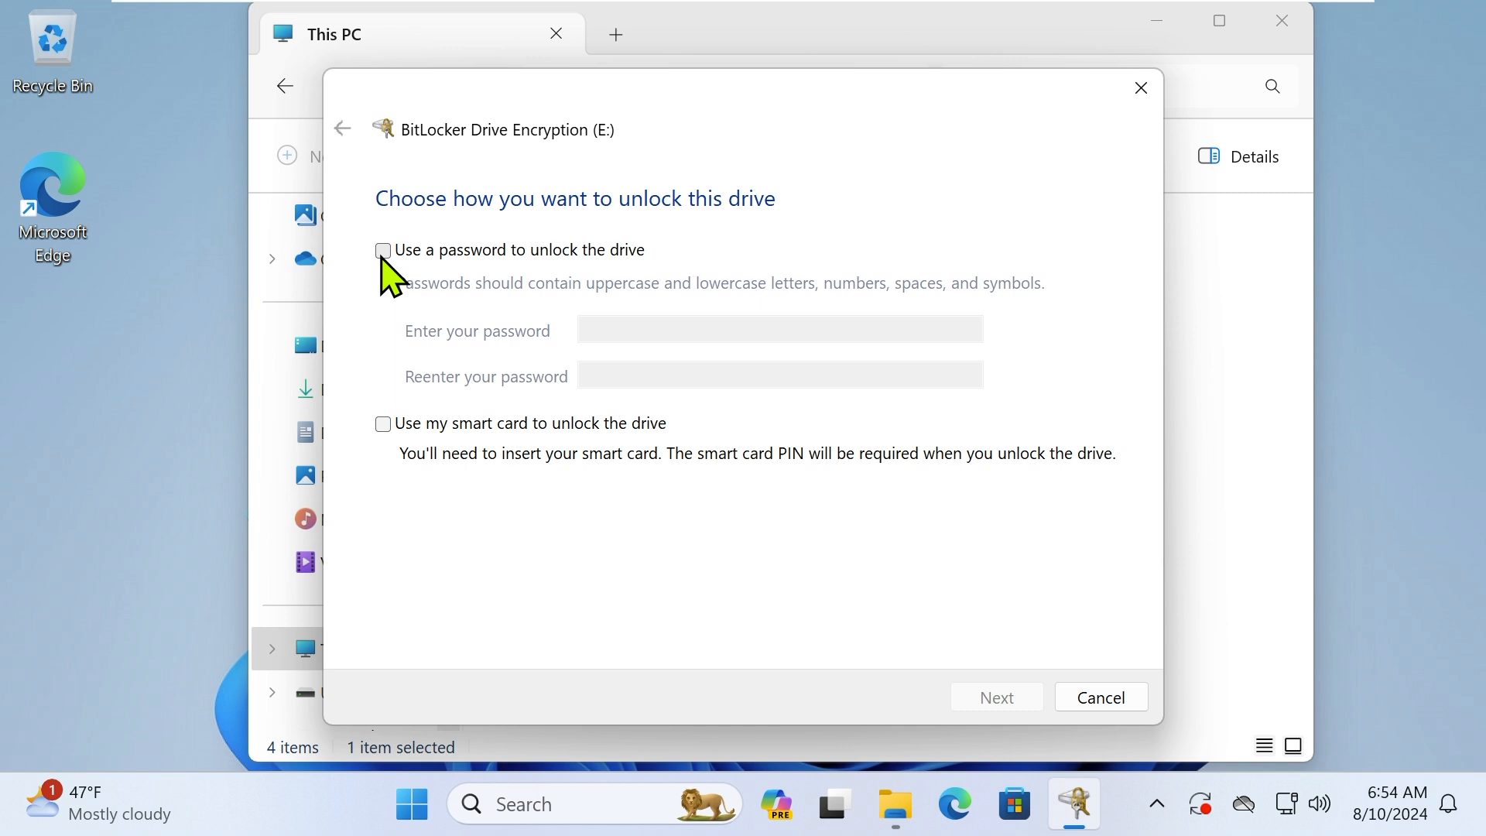
Step: Enable password unlocking for drive E and enter the password in both fields
{"action": "left_click", "coordinate": [383, 250]}
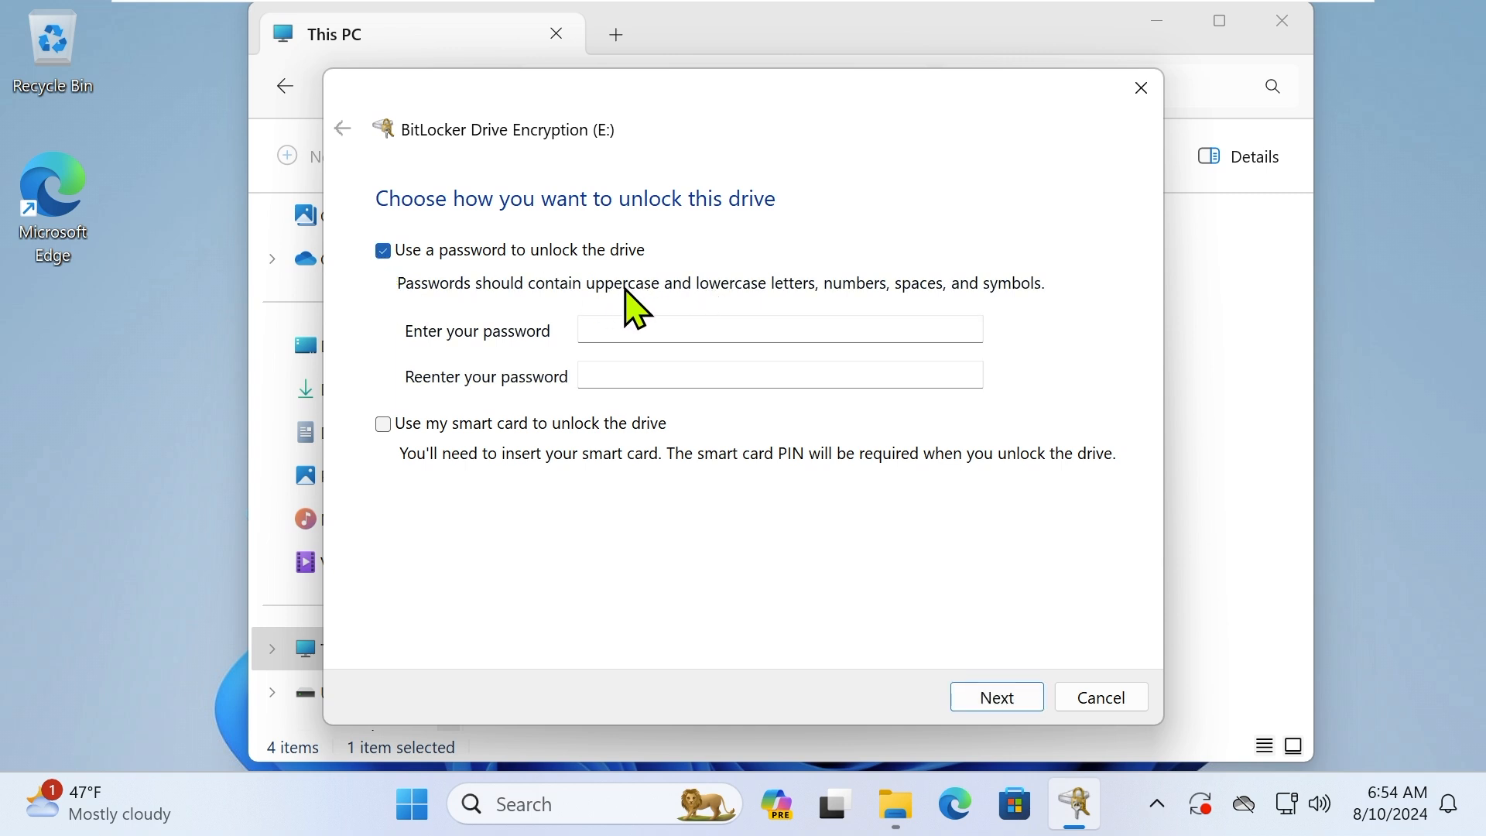
{"action": "mouse_move", "coordinate": [629, 379]}
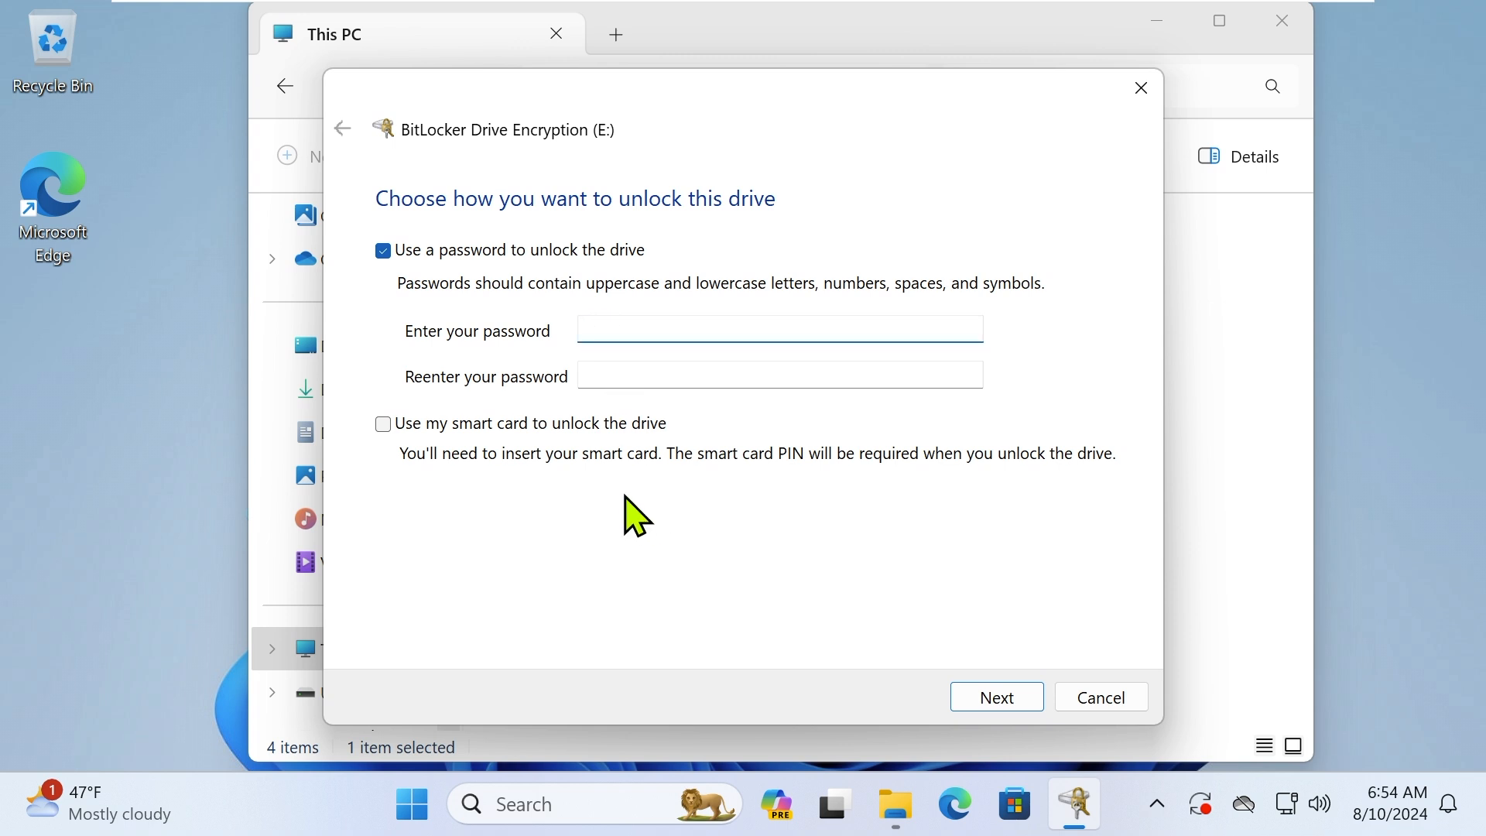
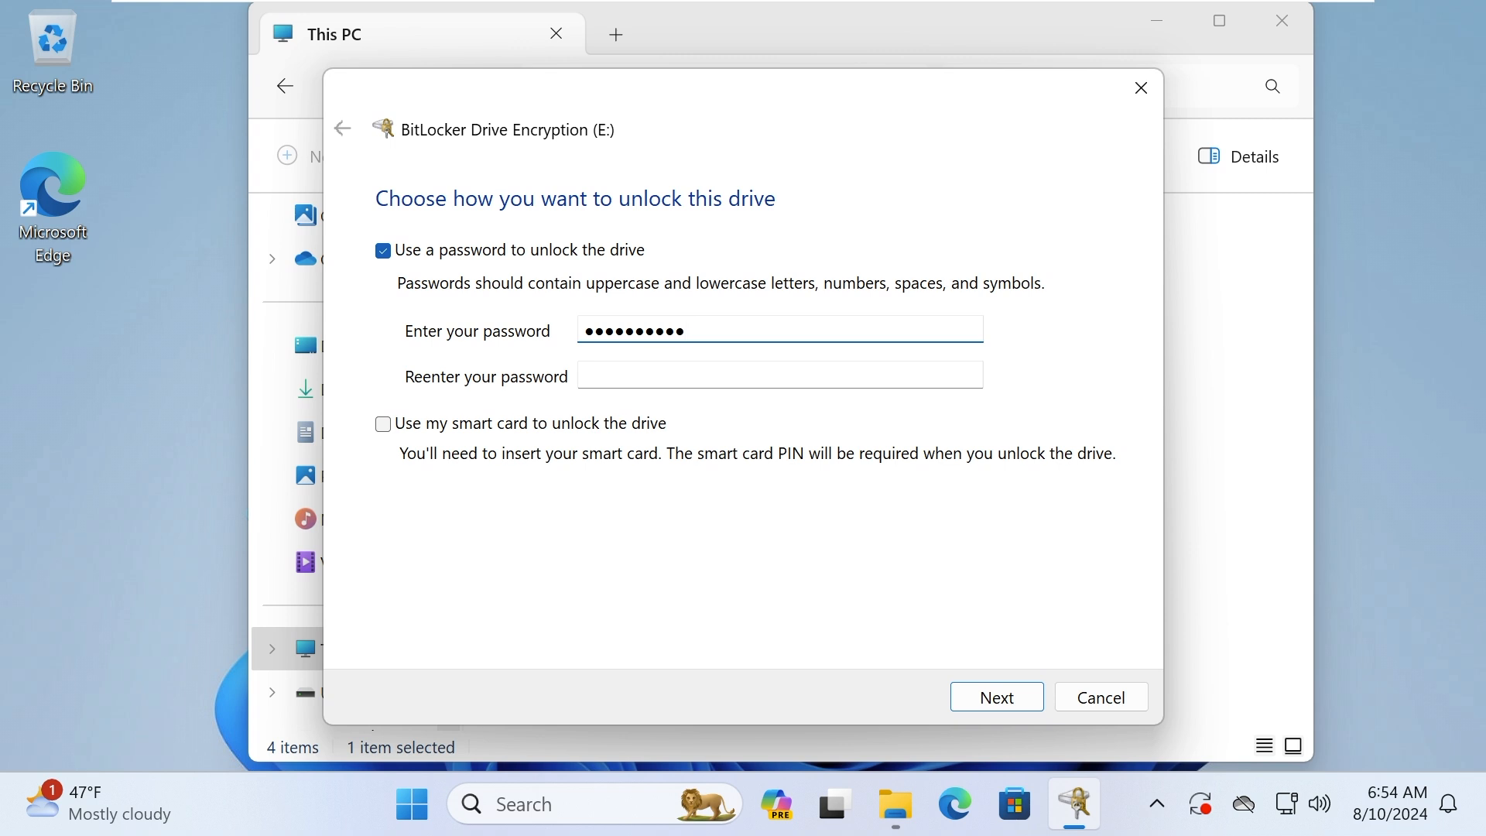
{"action": "left_click", "coordinate": [779, 375]}
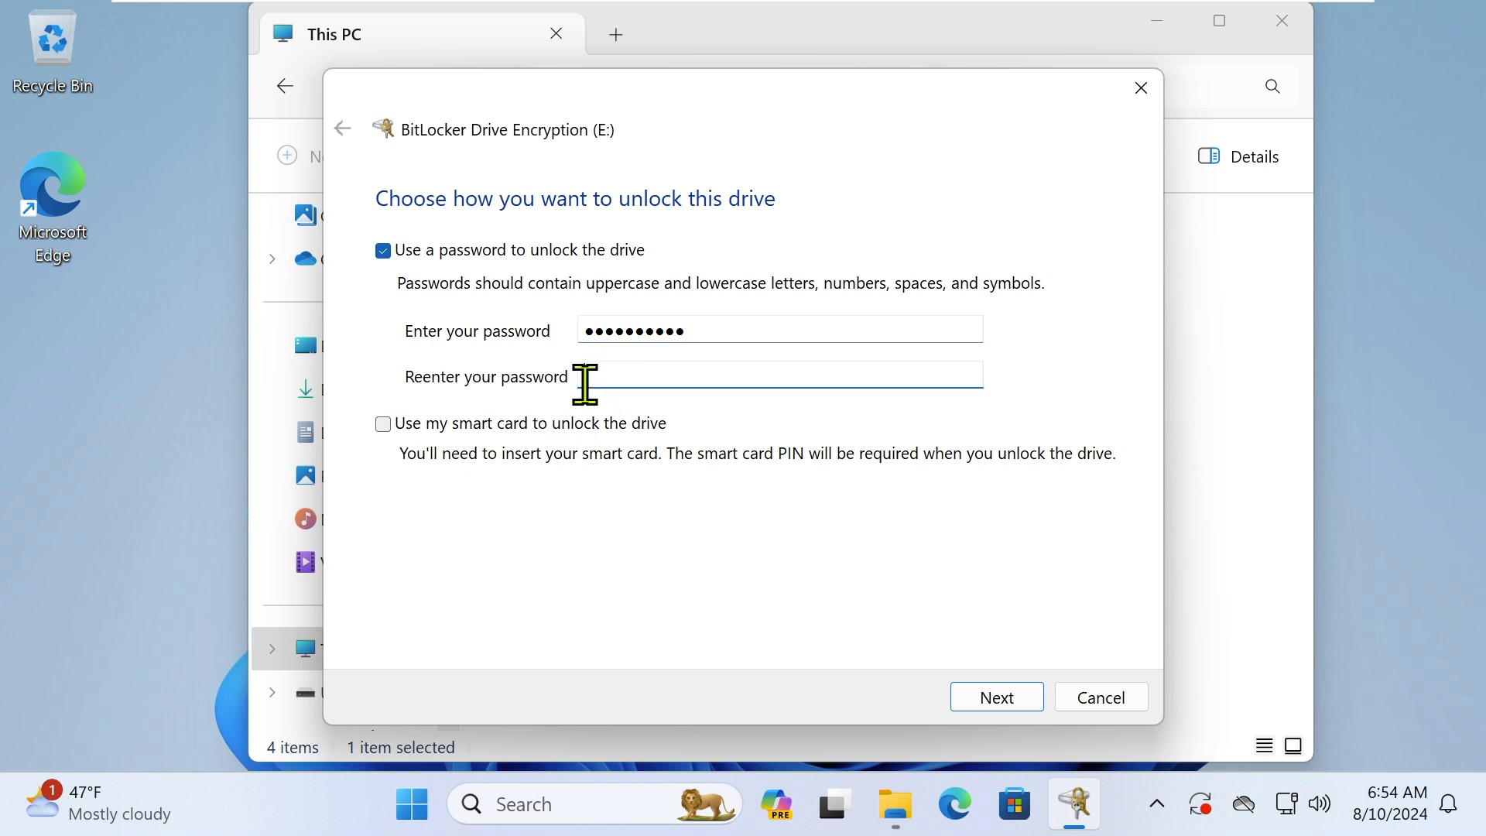
{"action": "type", "text": "•"}
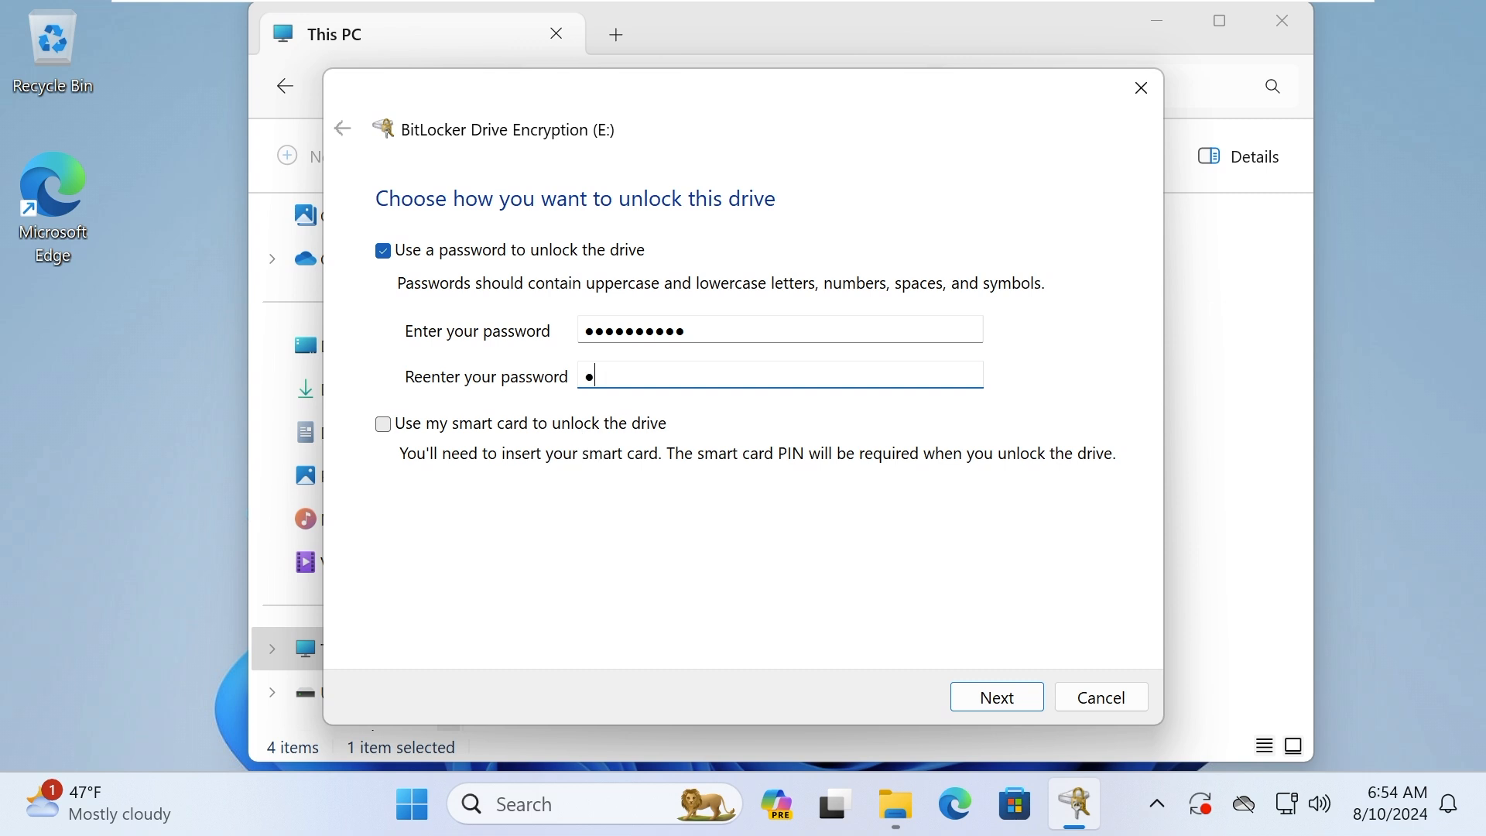
{"action": "type", "text": "password"}
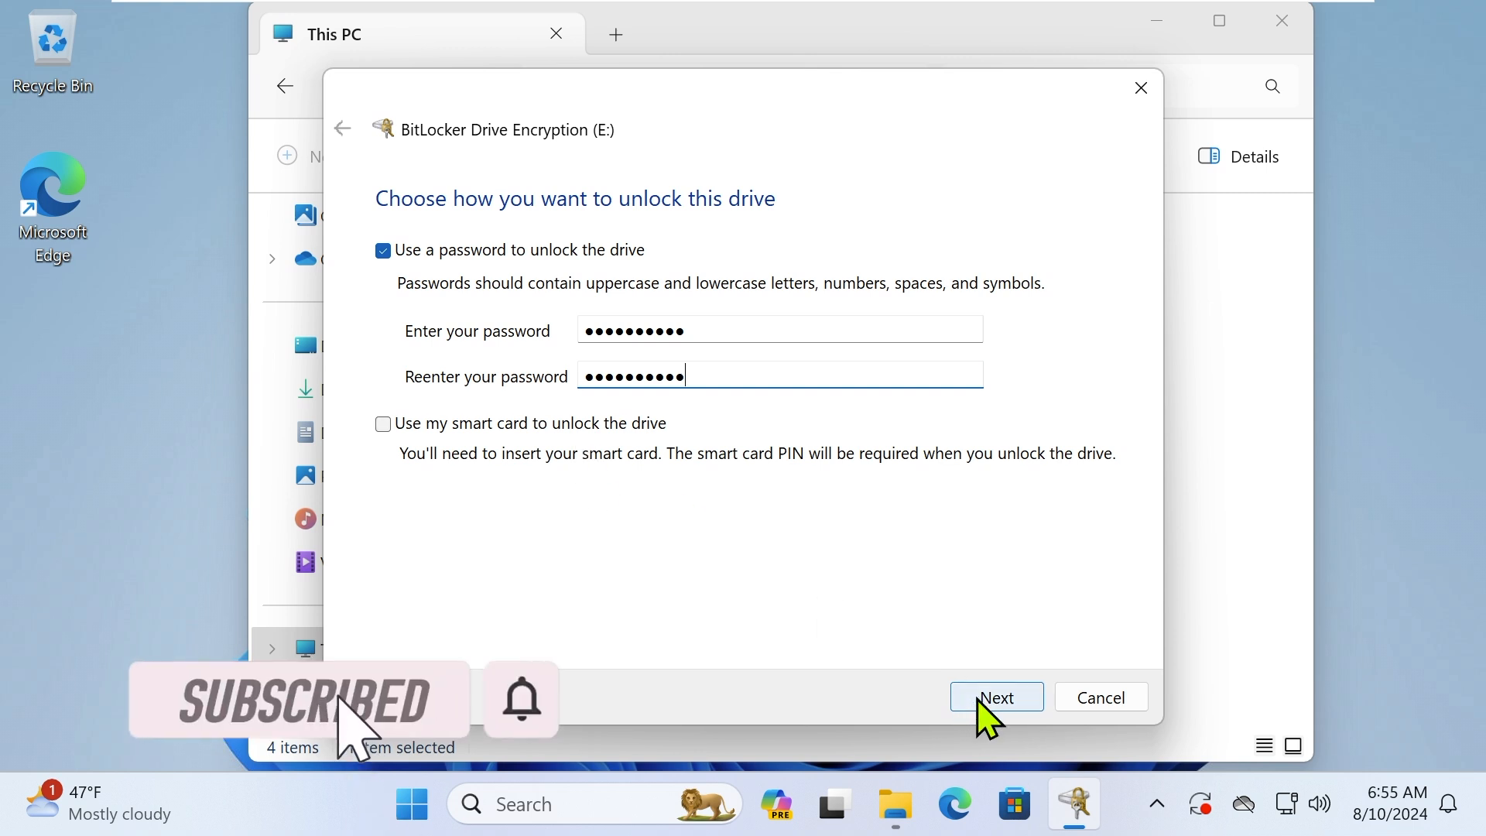
Step: Proceed to recovery key backup and choose saving the key to a file
{"action": "left_click", "coordinate": [995, 697]}
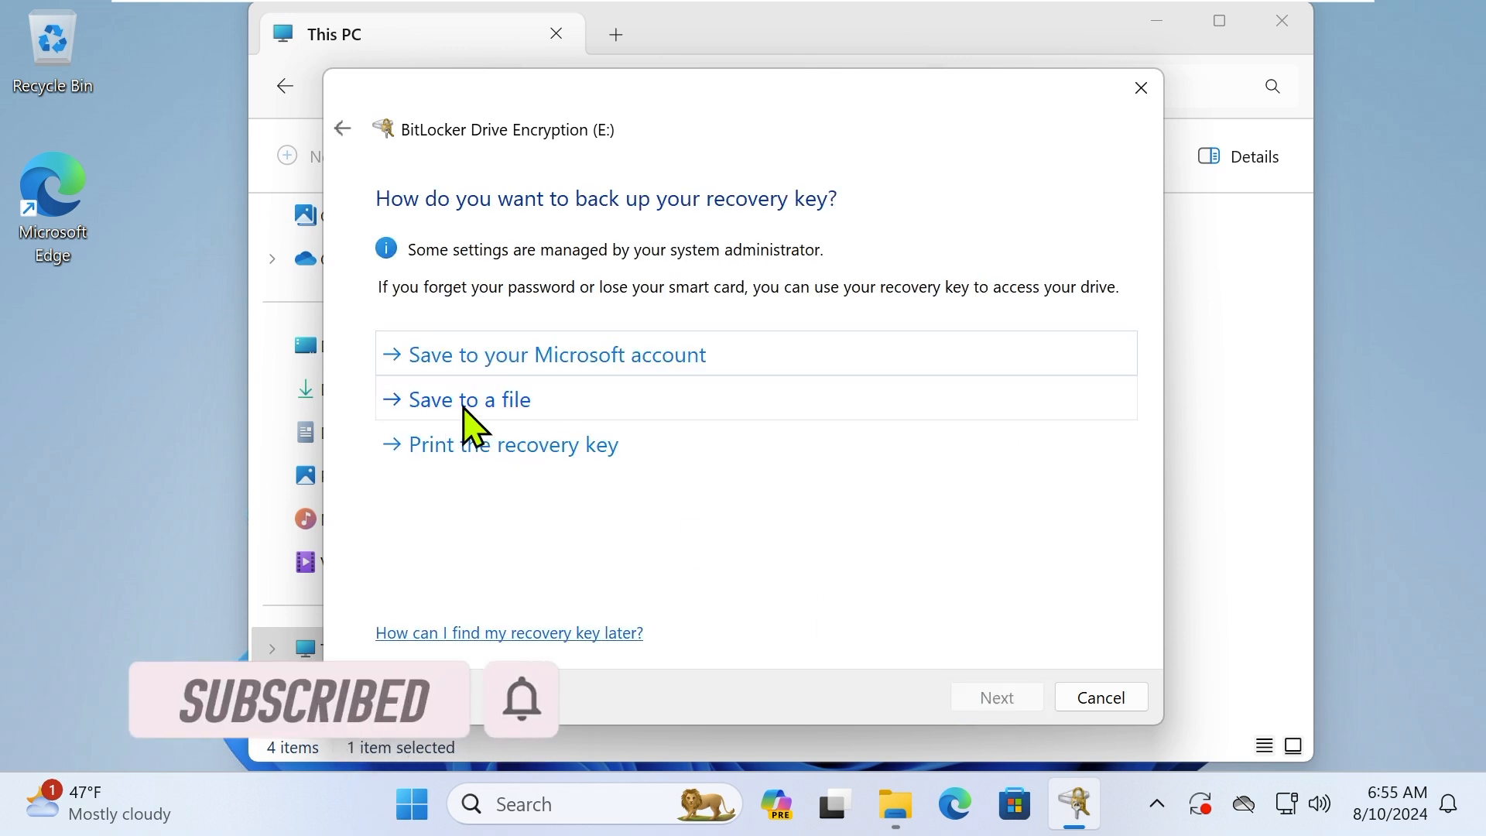
{"action": "mouse_move", "coordinate": [616, 473]}
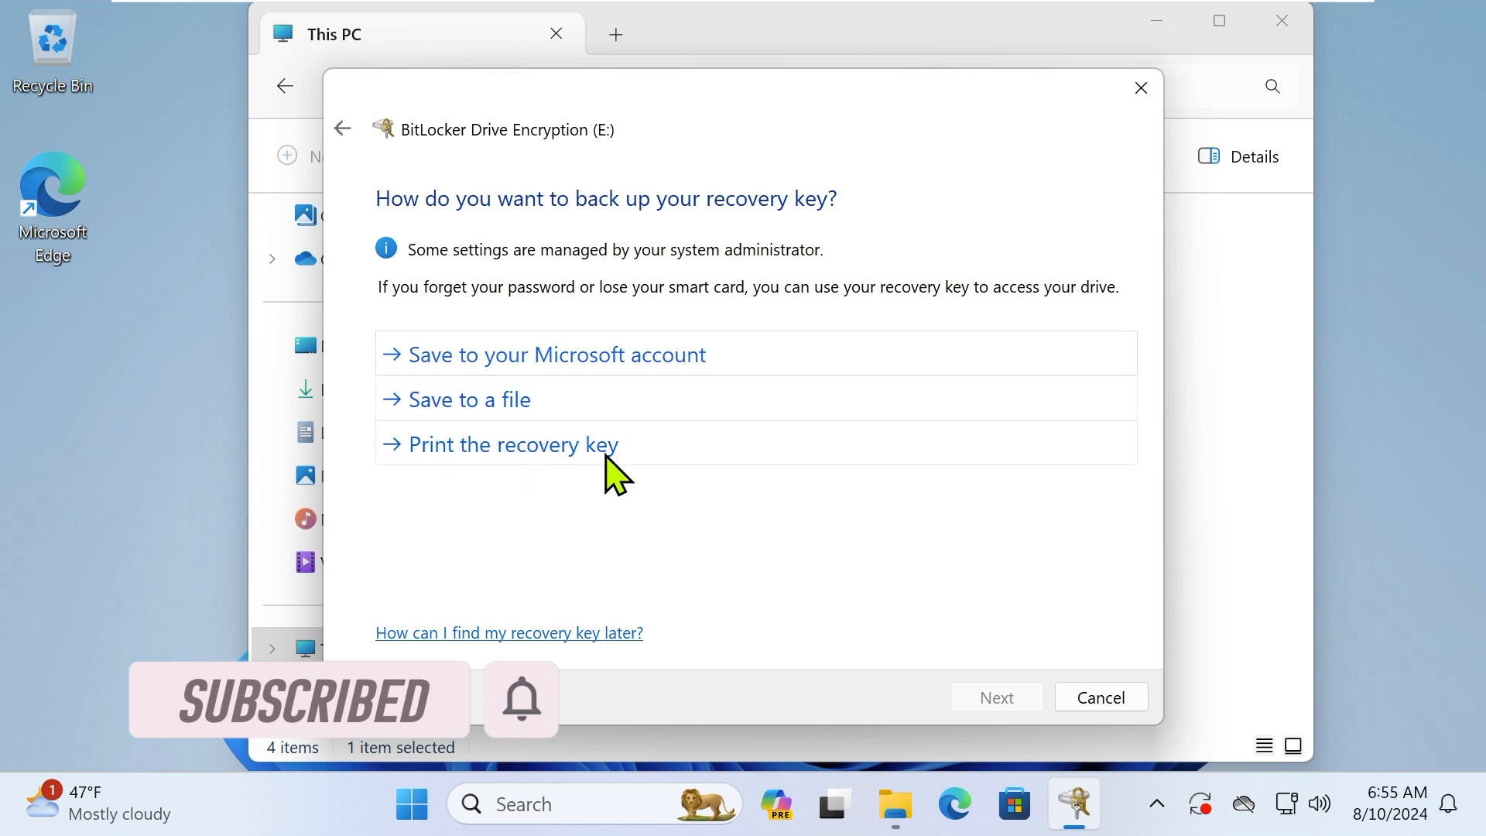
{"action": "mouse_move", "coordinate": [488, 417]}
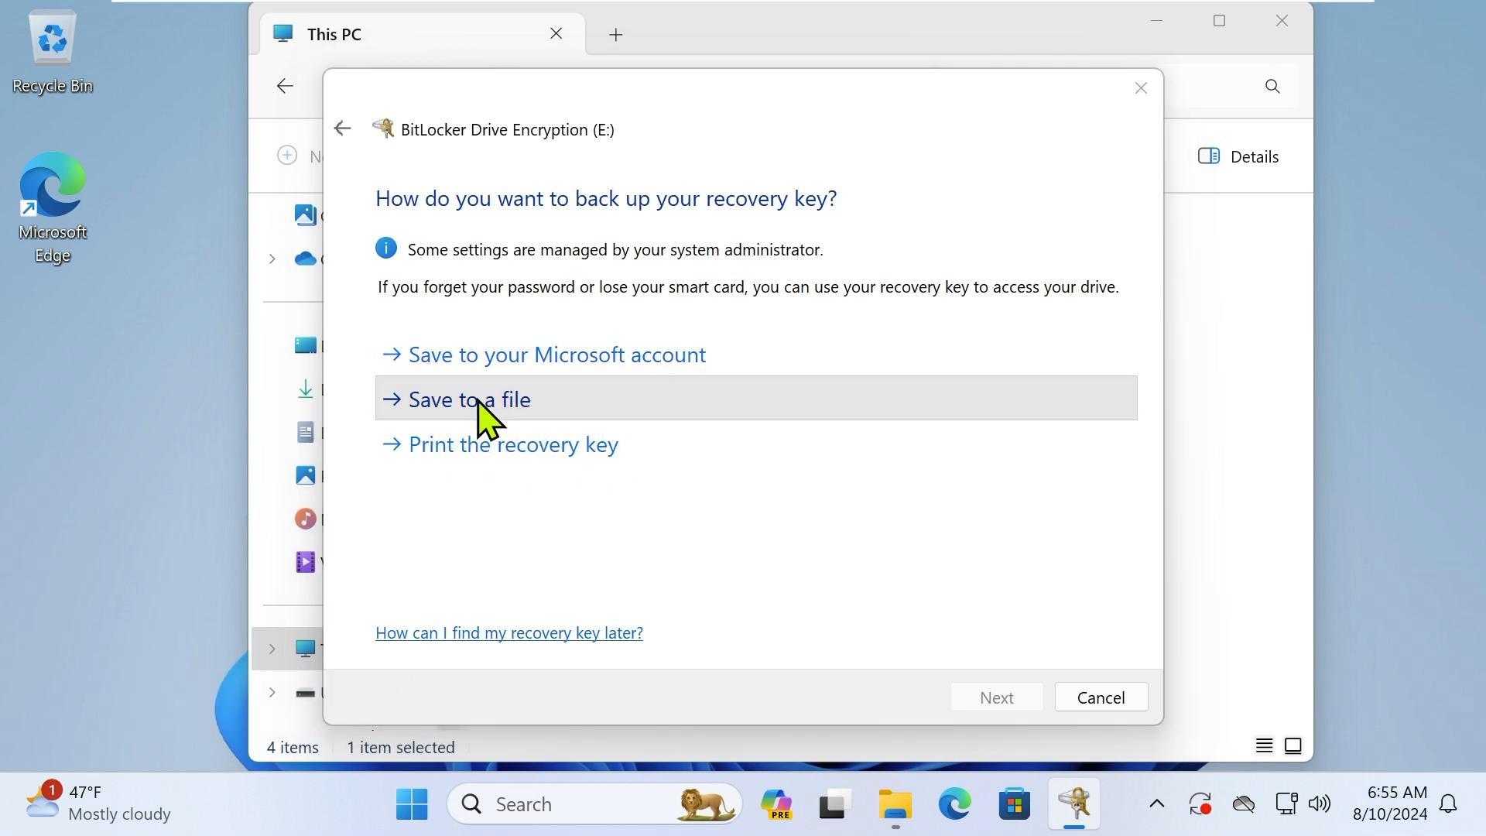
{"action": "left_click", "coordinate": [465, 399]}
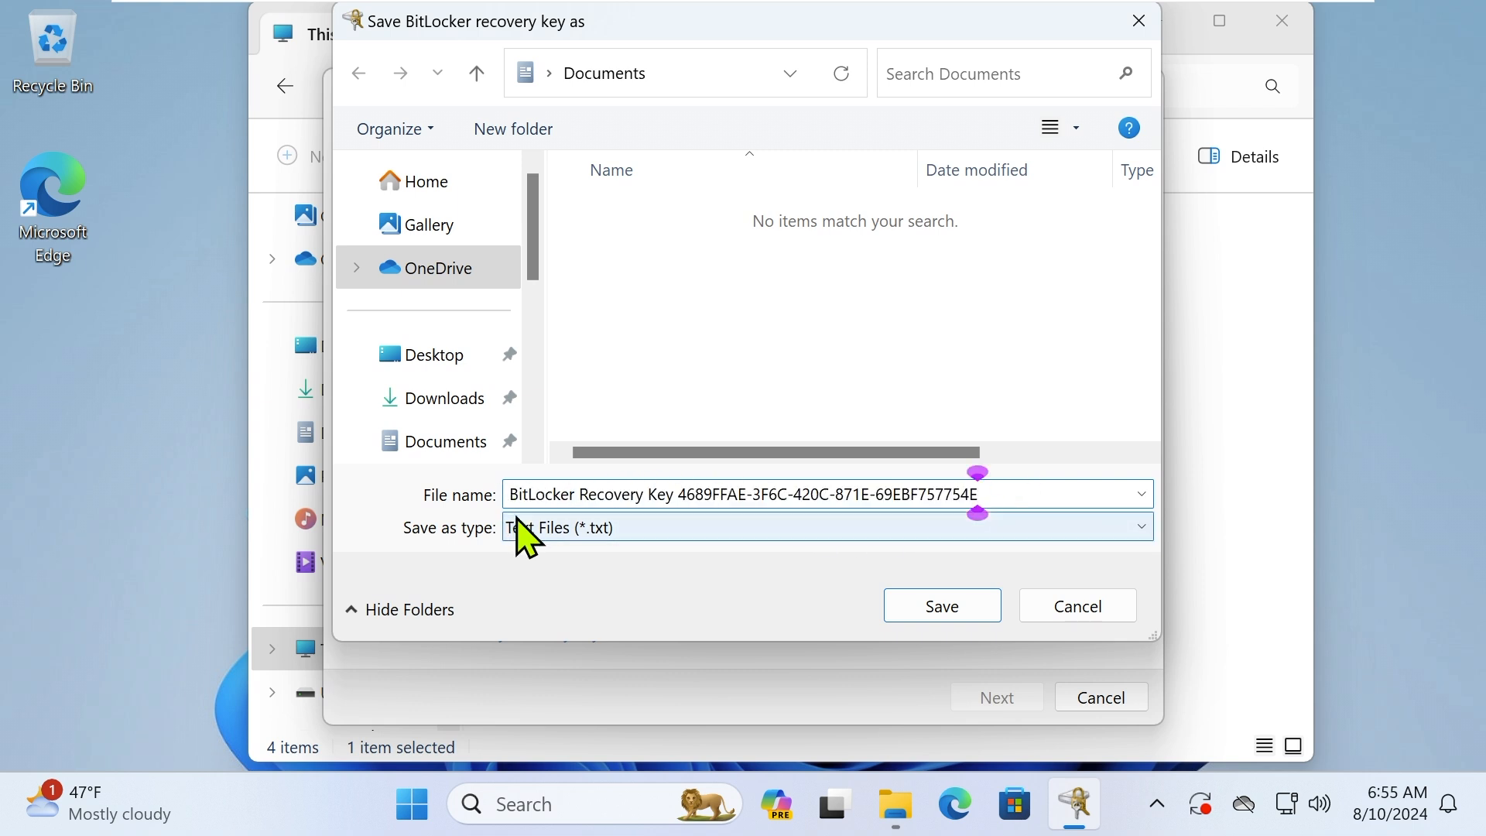
Step: Save the recovery key text file to USB Drive (F:)
{"action": "scroll", "scroll_direction": "down", "scroll_amount": 3}
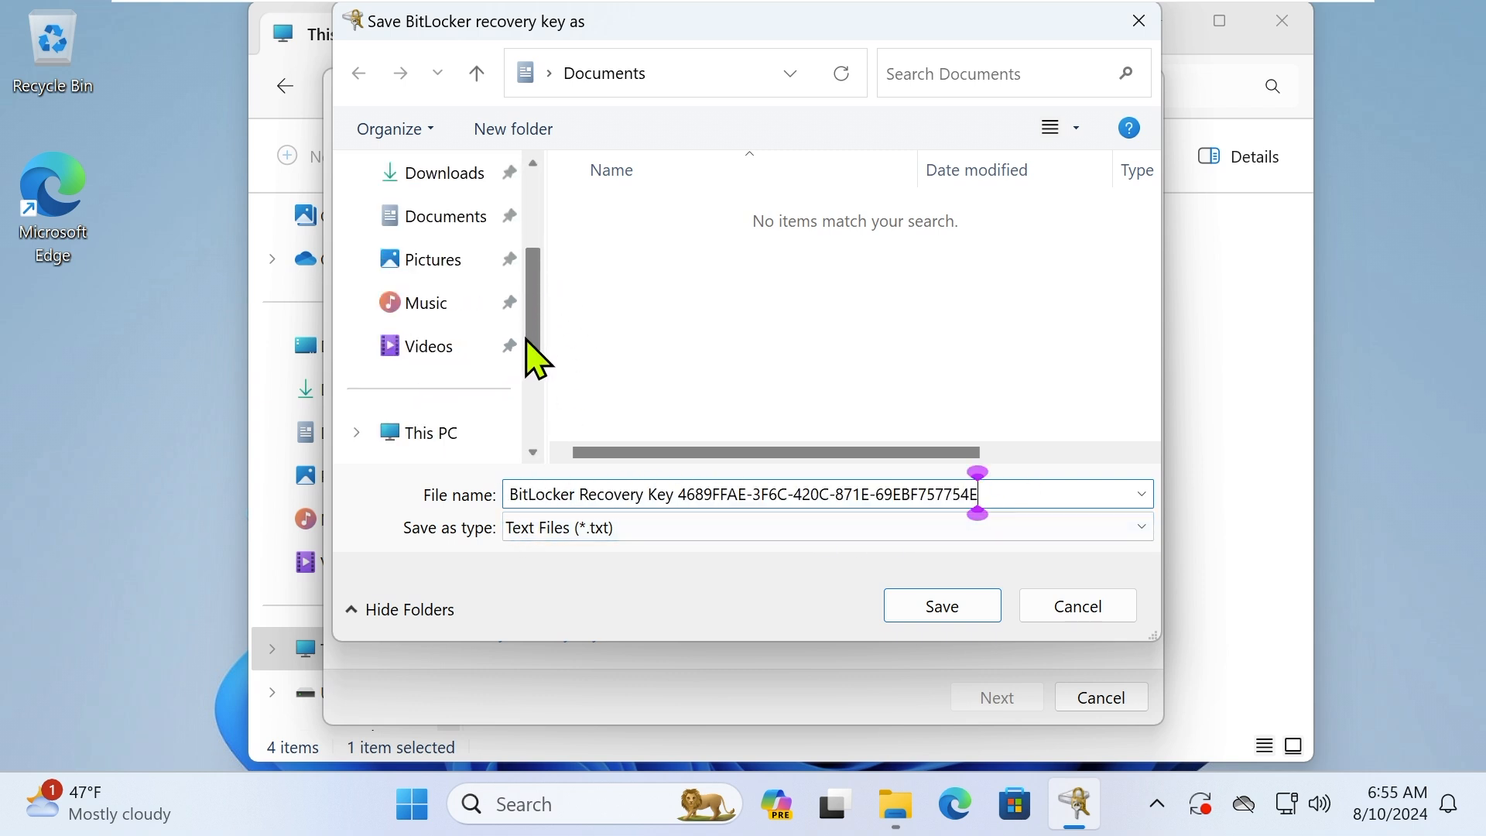
{"action": "scroll", "scroll_direction": "down", "scroll_amount": 3}
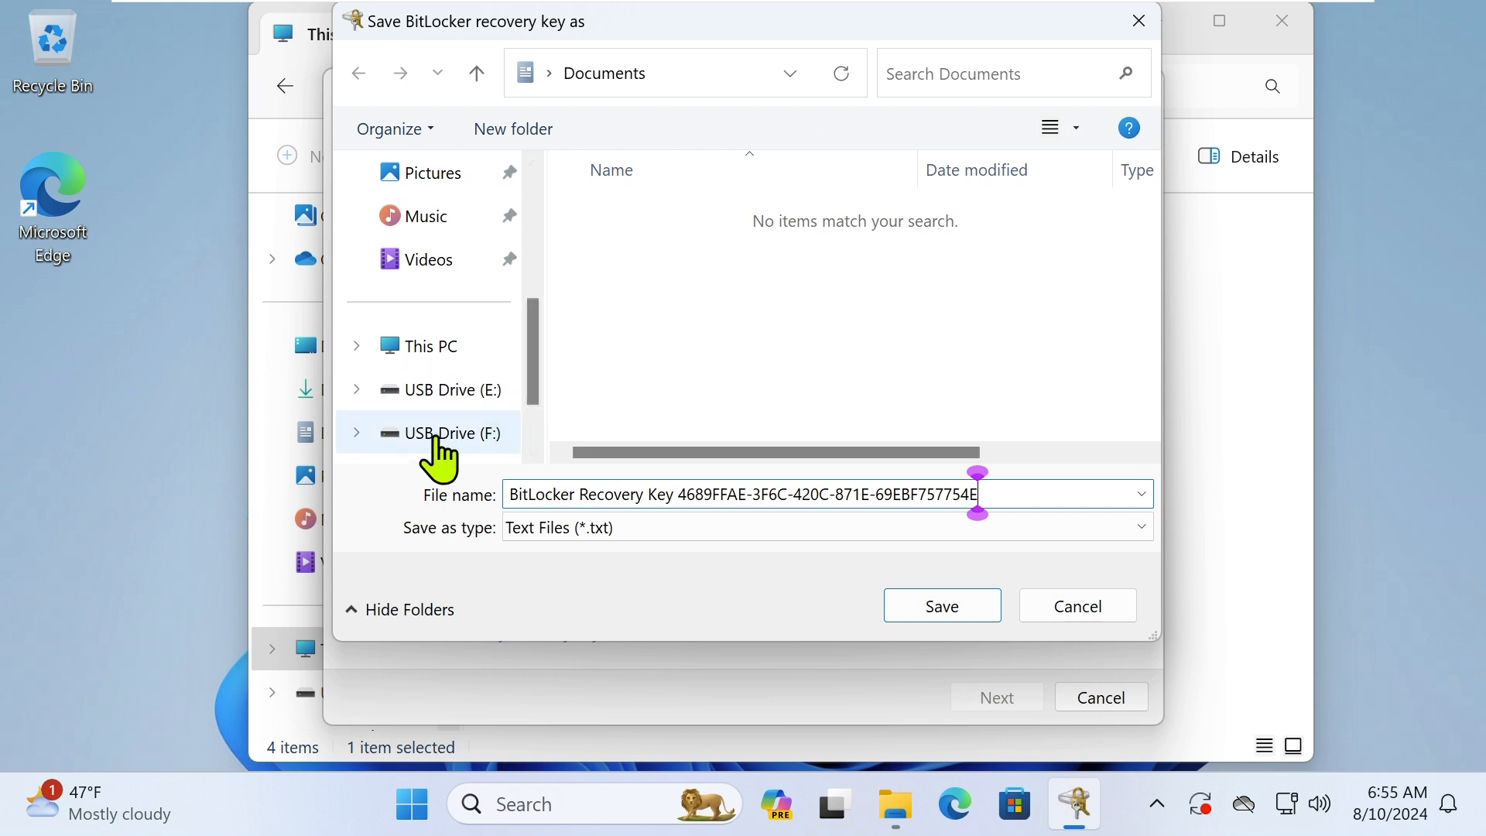
{"action": "left_click", "coordinate": [450, 432]}
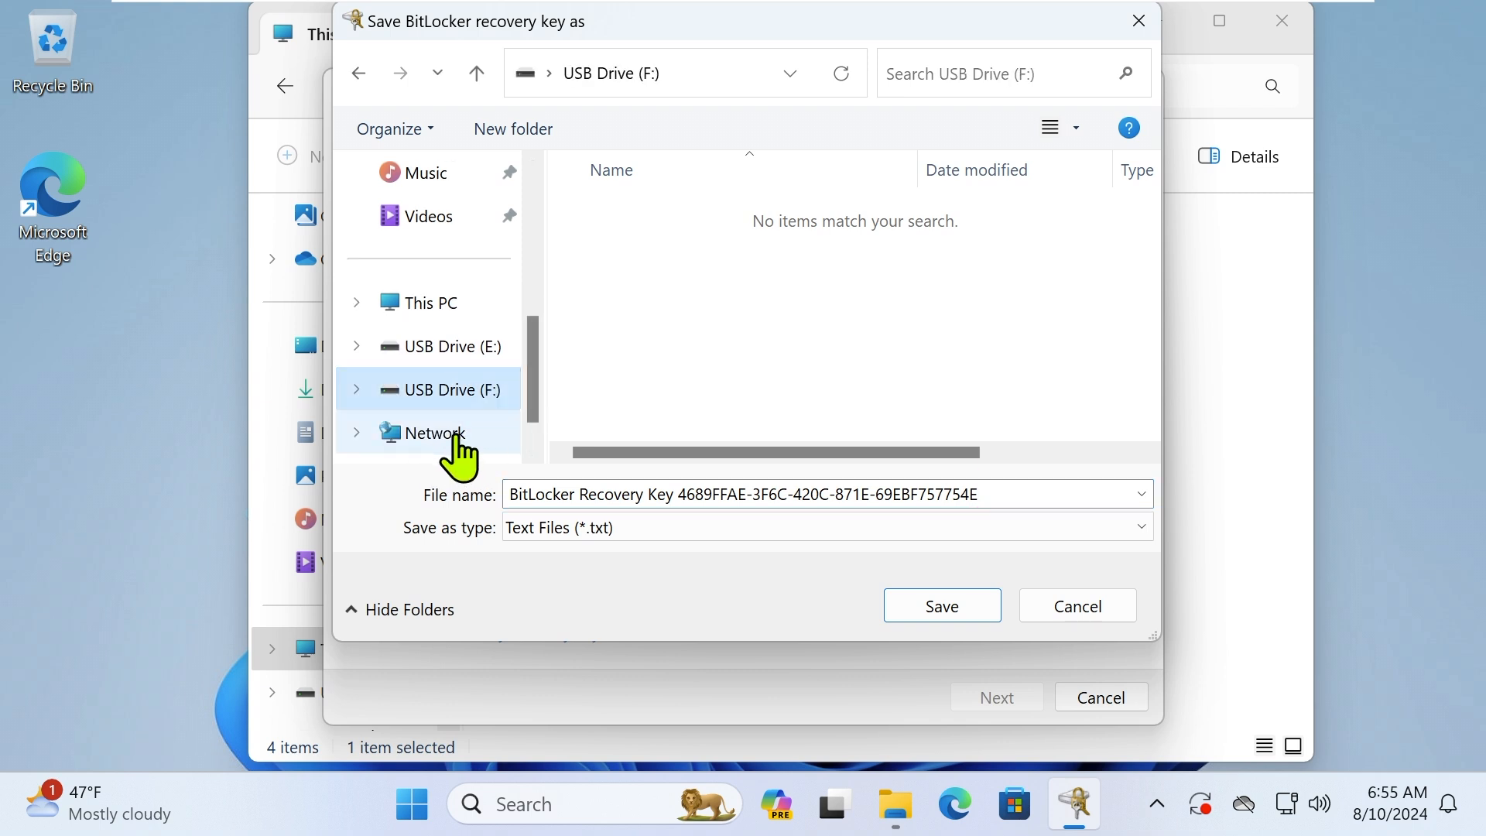
{"action": "mouse_move", "coordinate": [910, 604]}
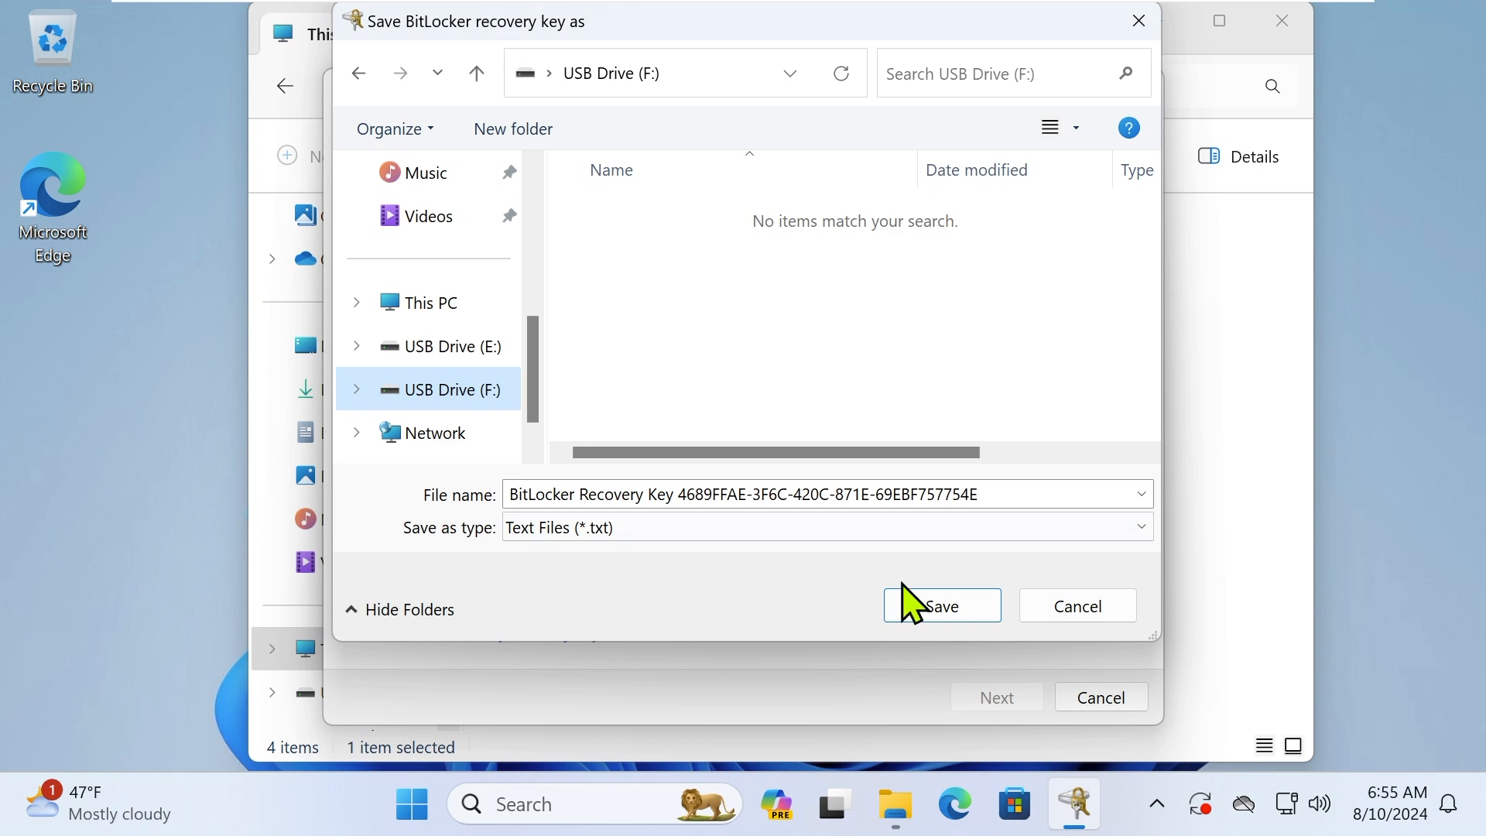
{"action": "left_click", "coordinate": [940, 605]}
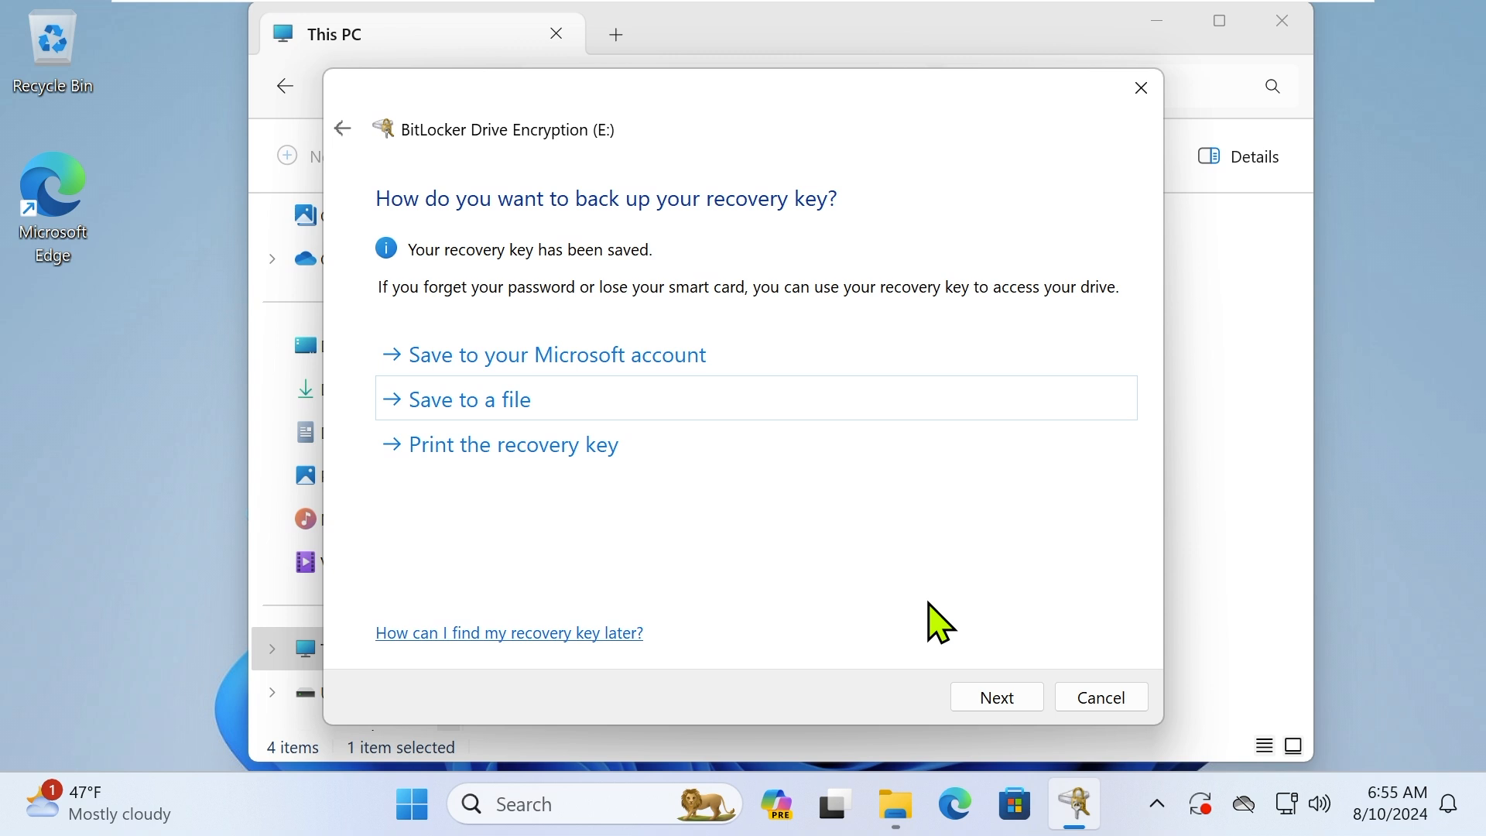
{"action": "mouse_move", "coordinate": [1140, 585]}
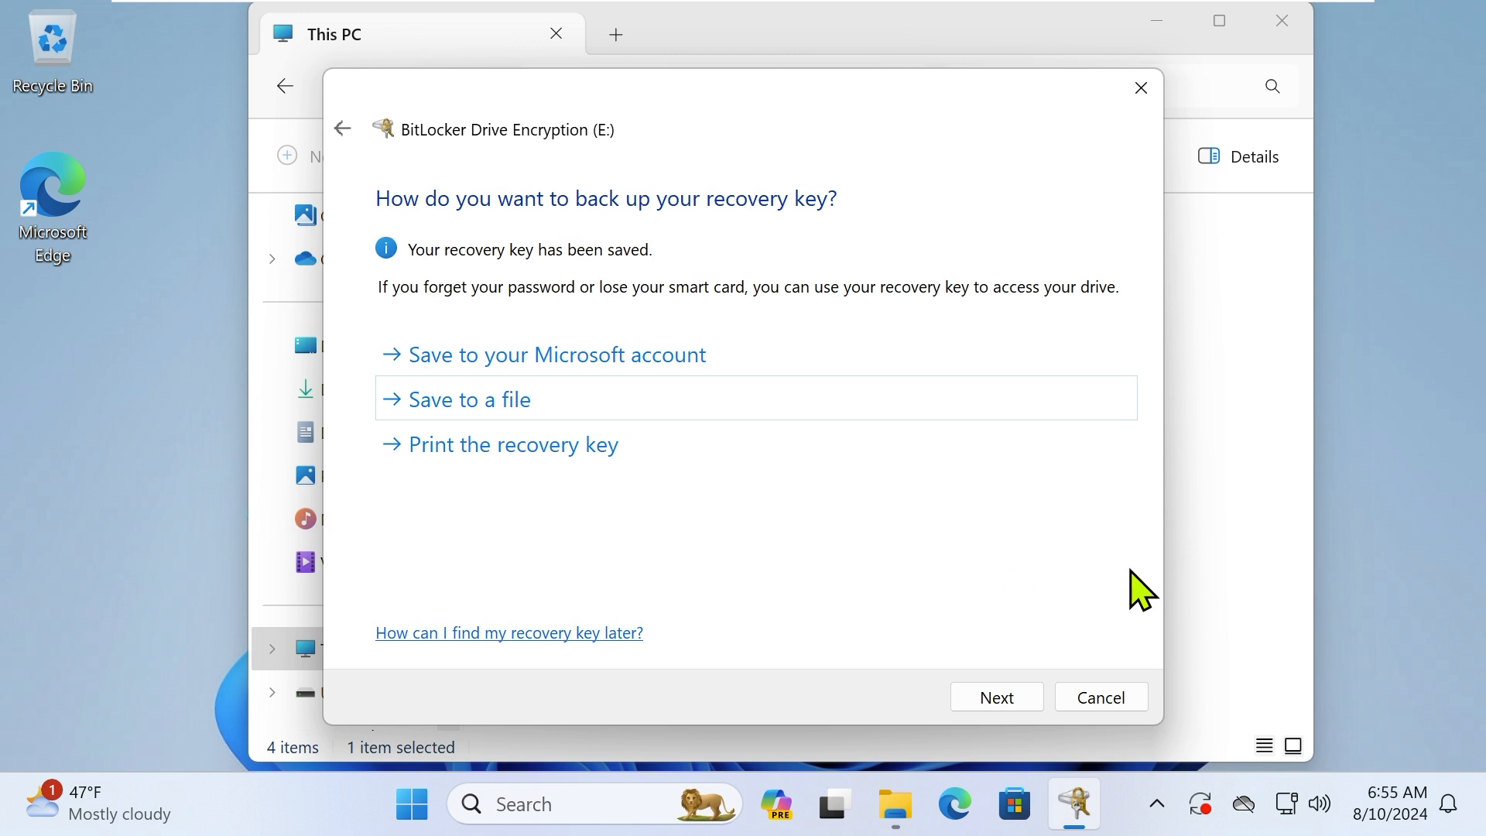
Step: View USB Drive (F:) in File Explorer to confirm the recovery key file exists
{"action": "left_click", "coordinate": [1100, 698]}
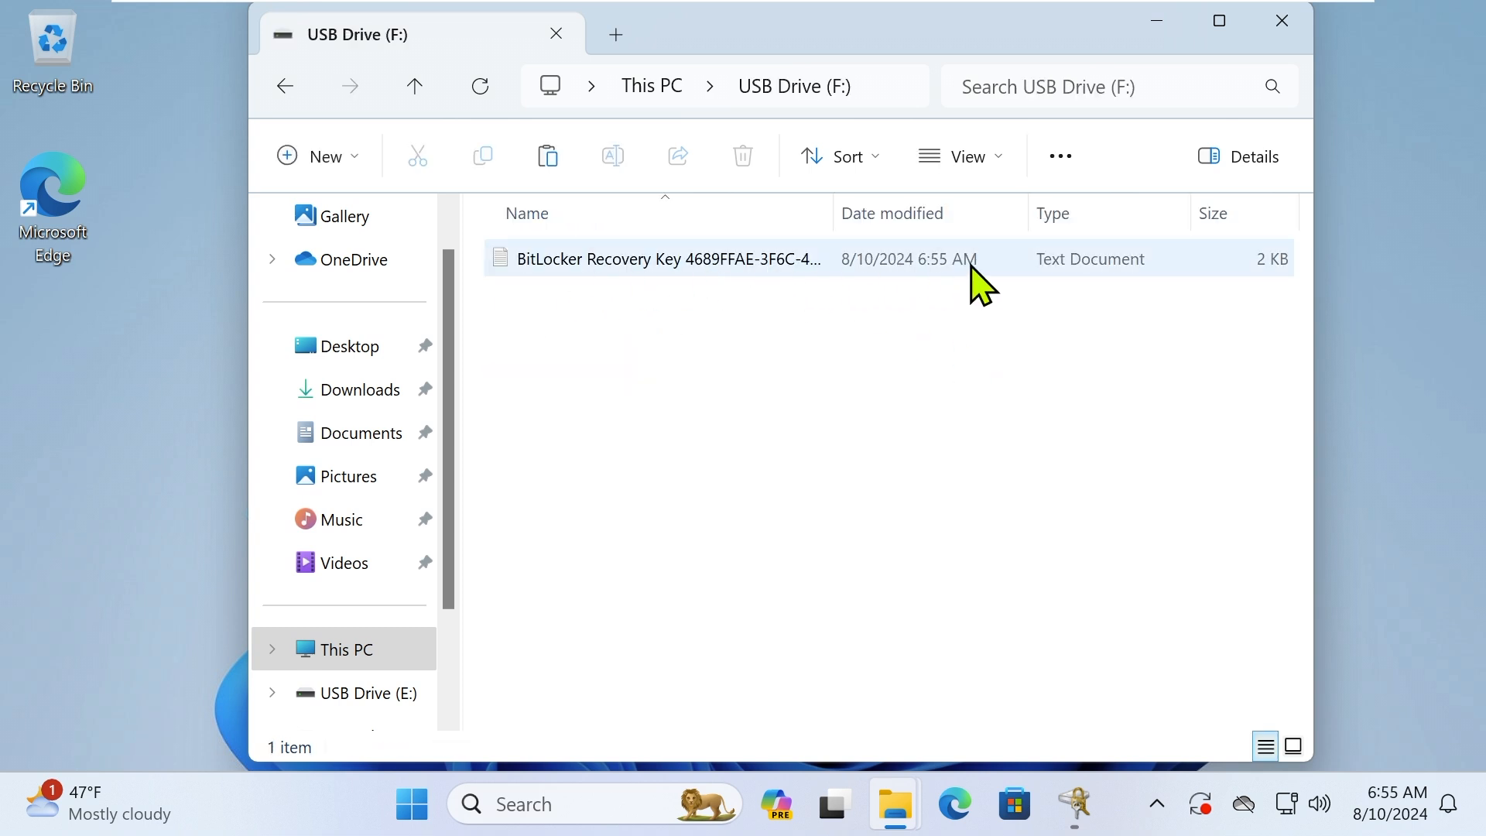
{"action": "mouse_move", "coordinate": [544, 294]}
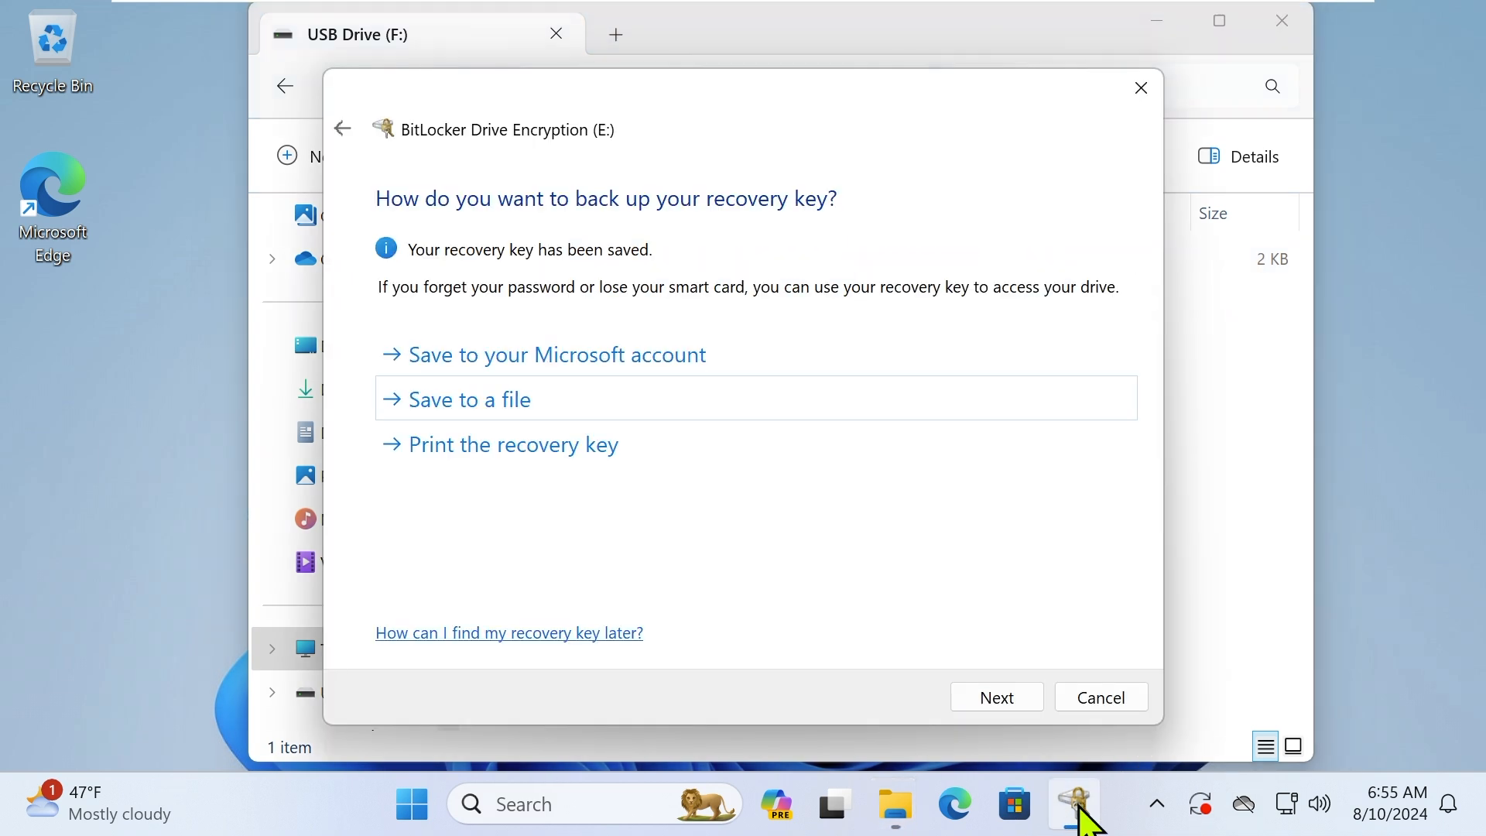
{"action": "mouse_move", "coordinate": [492, 431]}
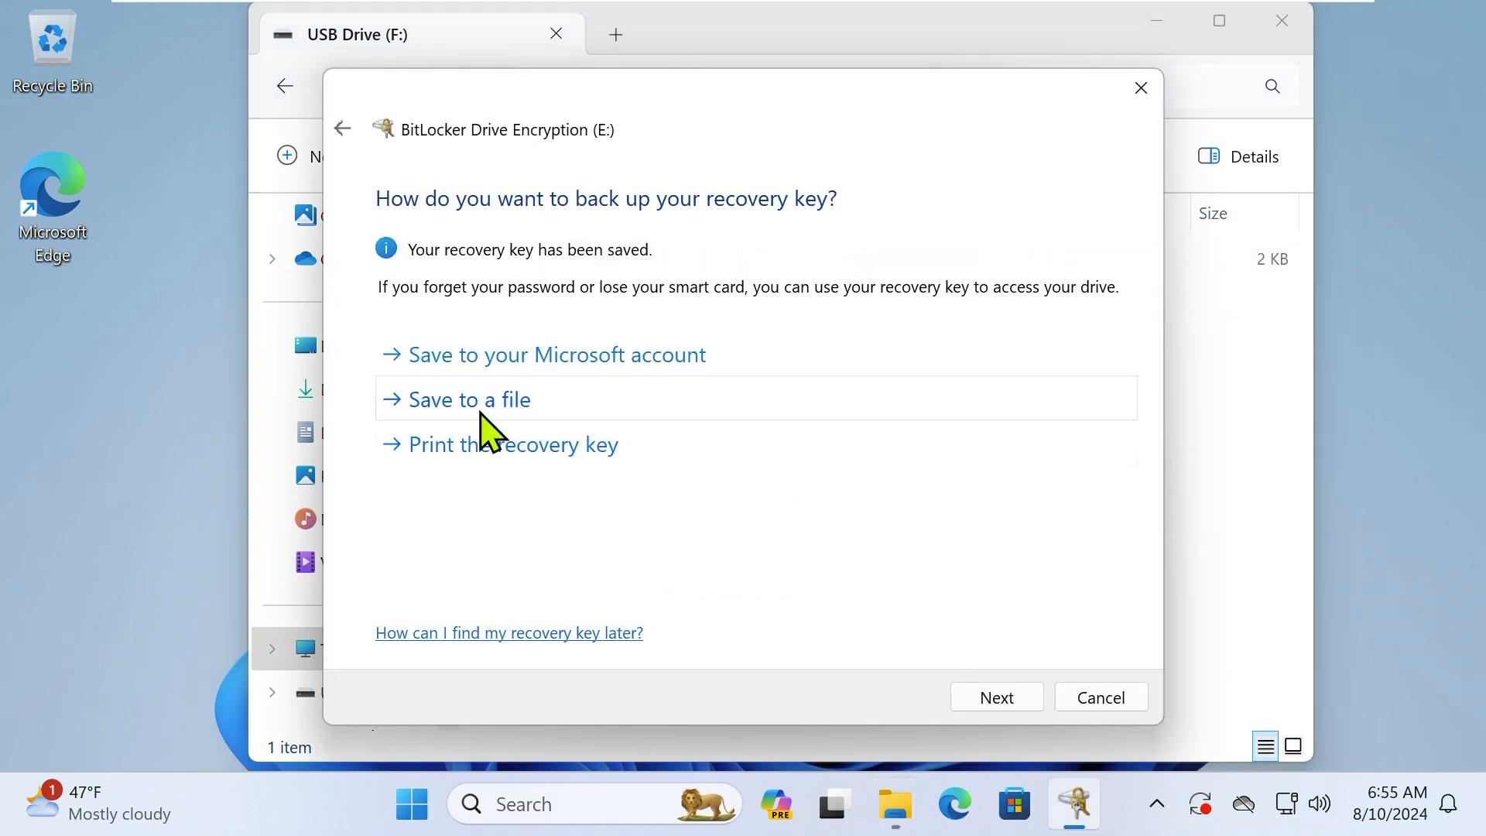
Step: Choose encrypting used disk space only and Compatible mode, reaching the ready-to-encrypt confirmation
{"action": "left_click", "coordinate": [995, 696]}
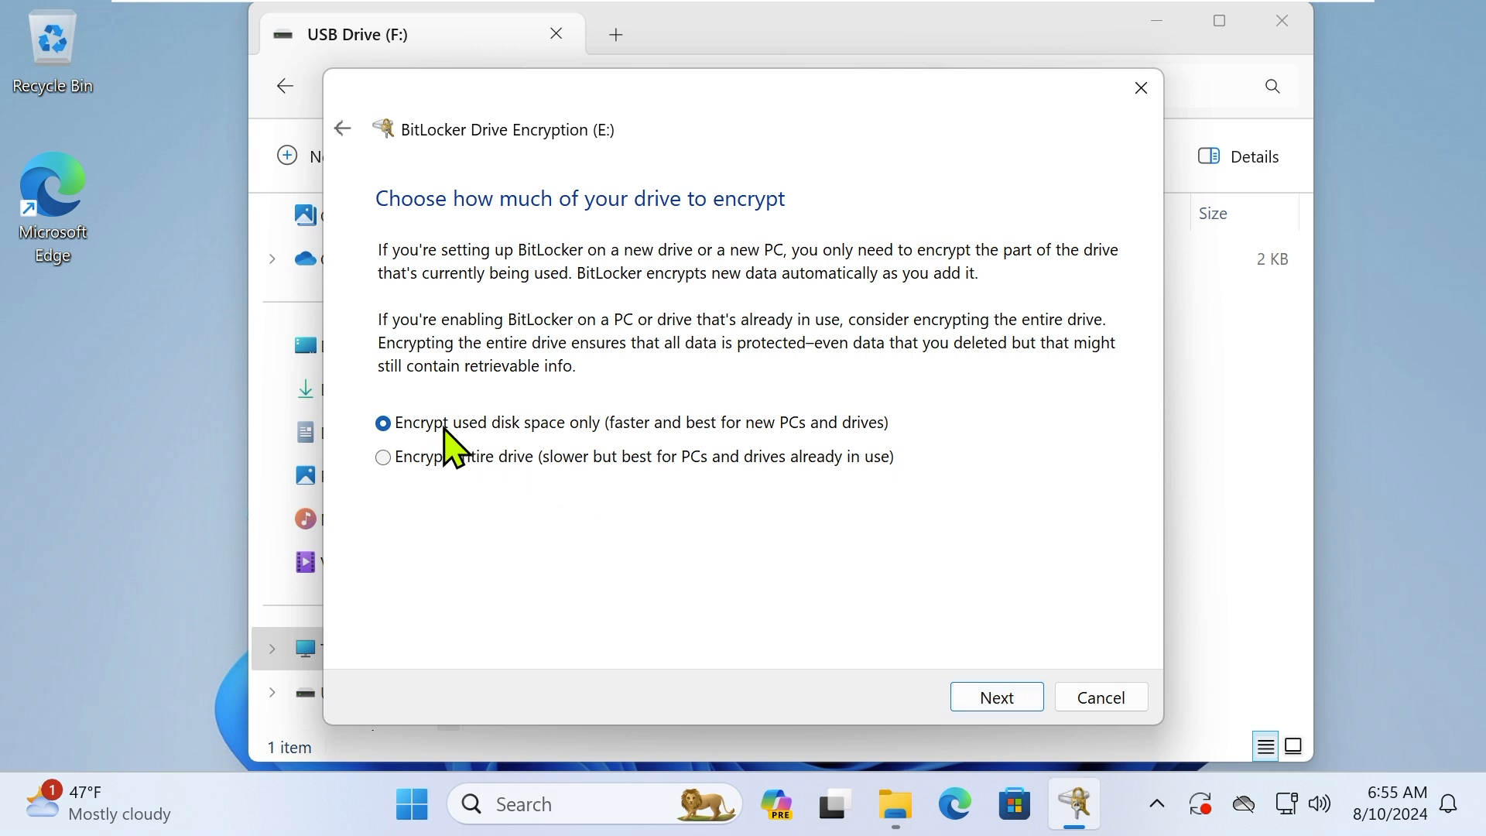
{"action": "mouse_move", "coordinate": [748, 491]}
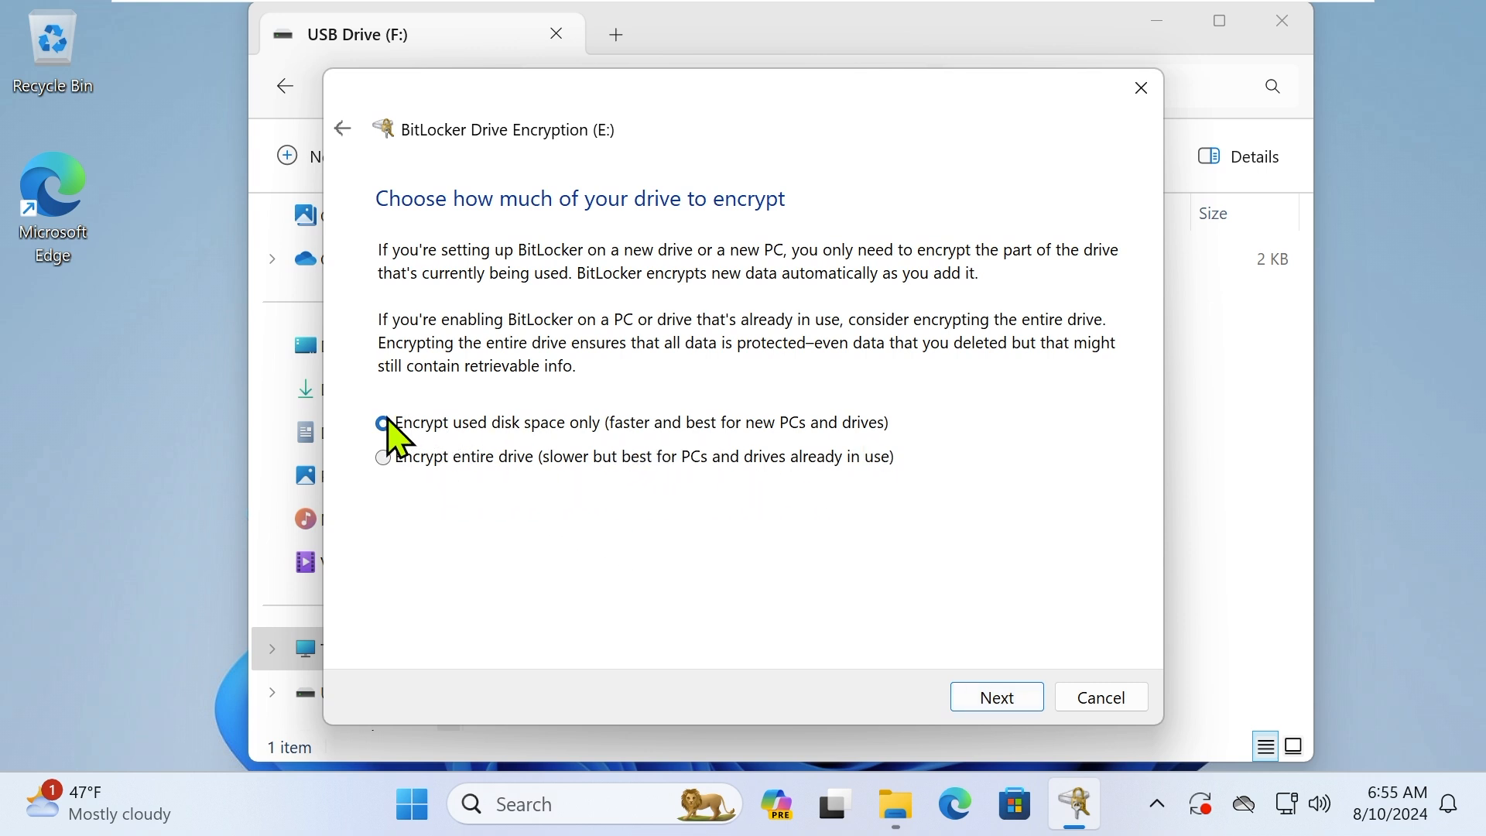
{"action": "left_click", "coordinate": [995, 696]}
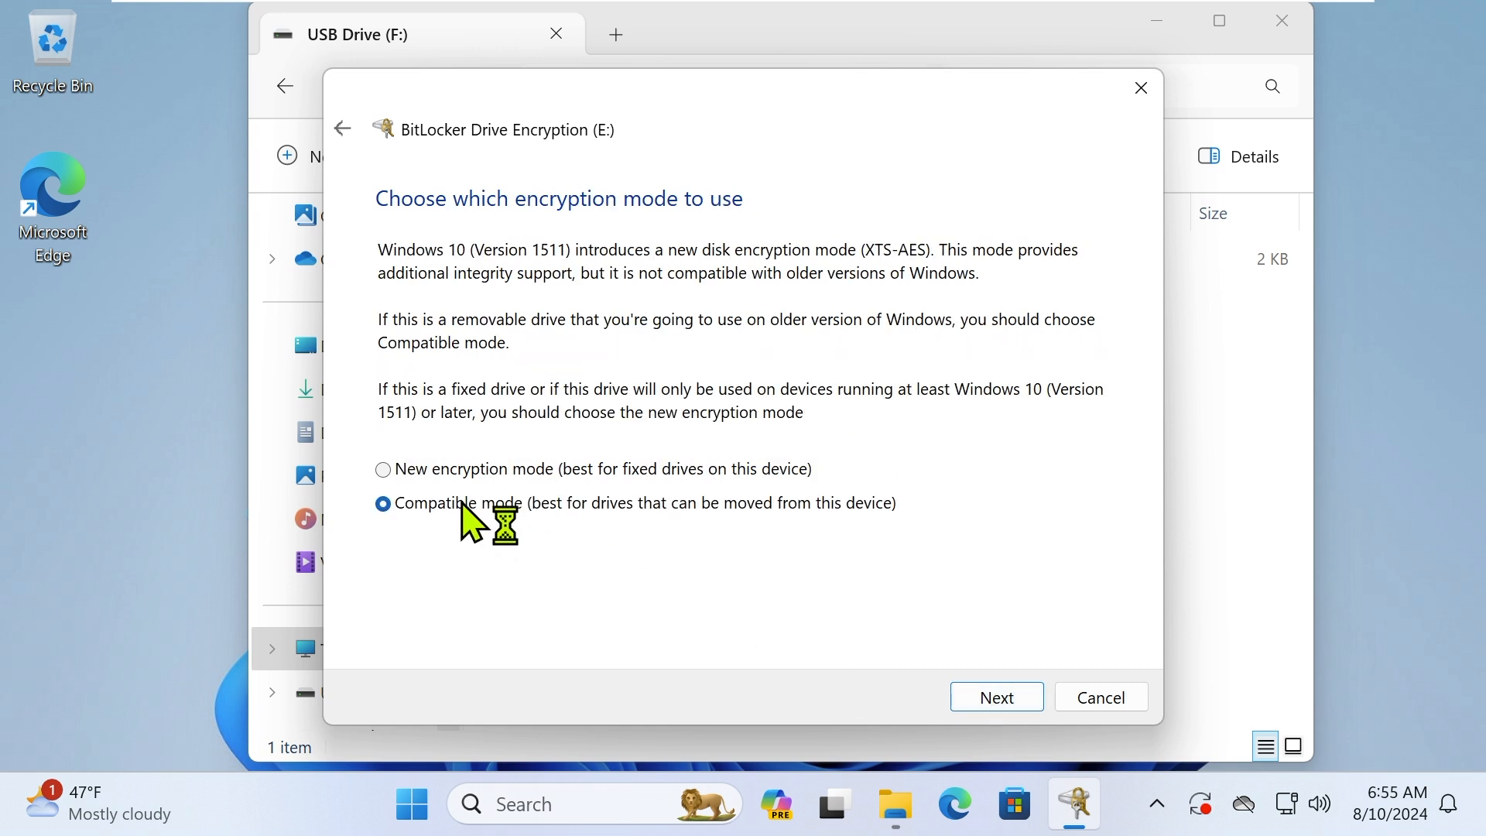
{"action": "mouse_move", "coordinate": [796, 502]}
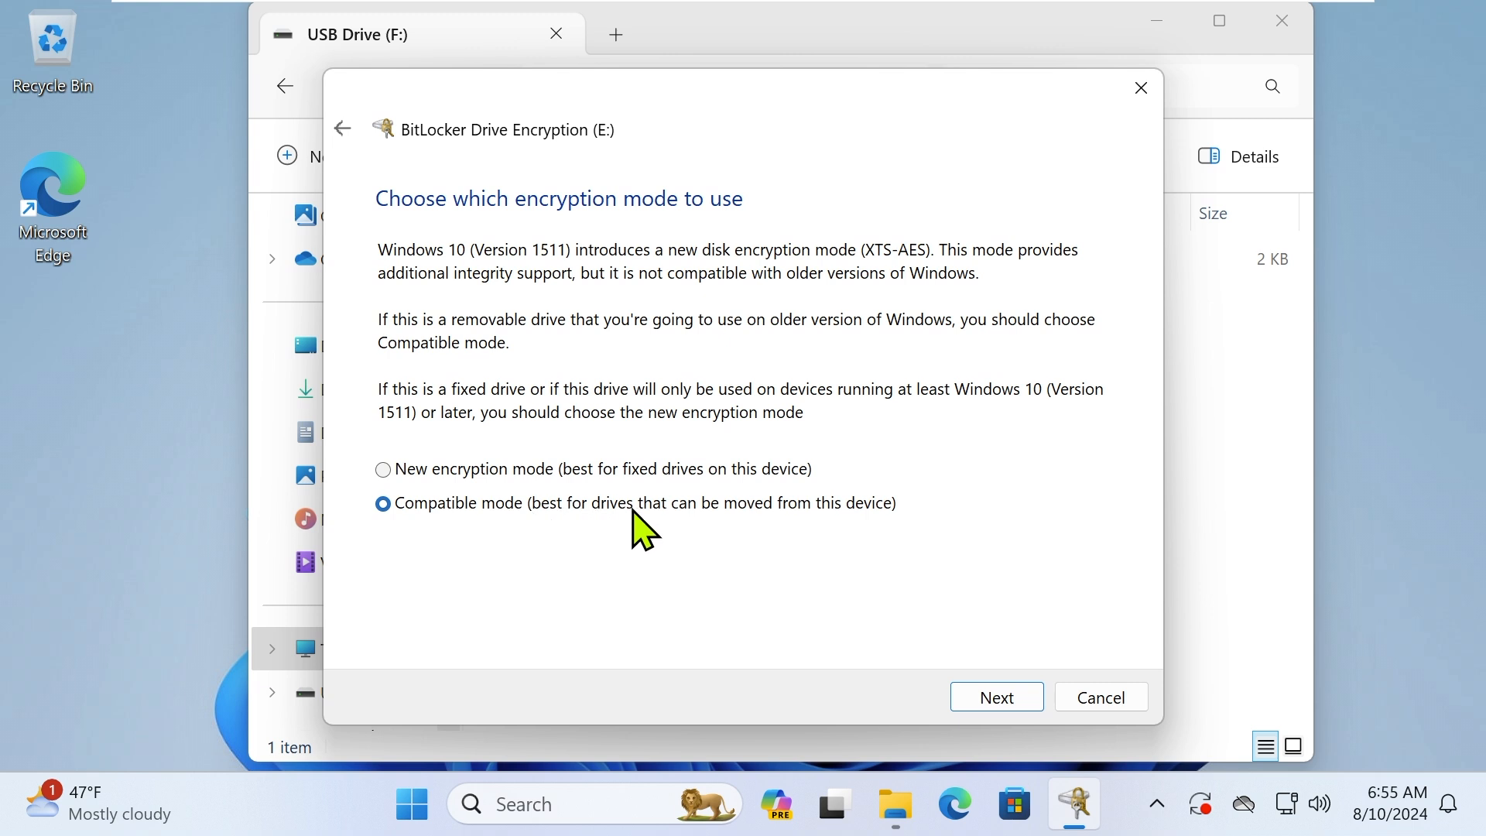
{"action": "mouse_move", "coordinate": [833, 530]}
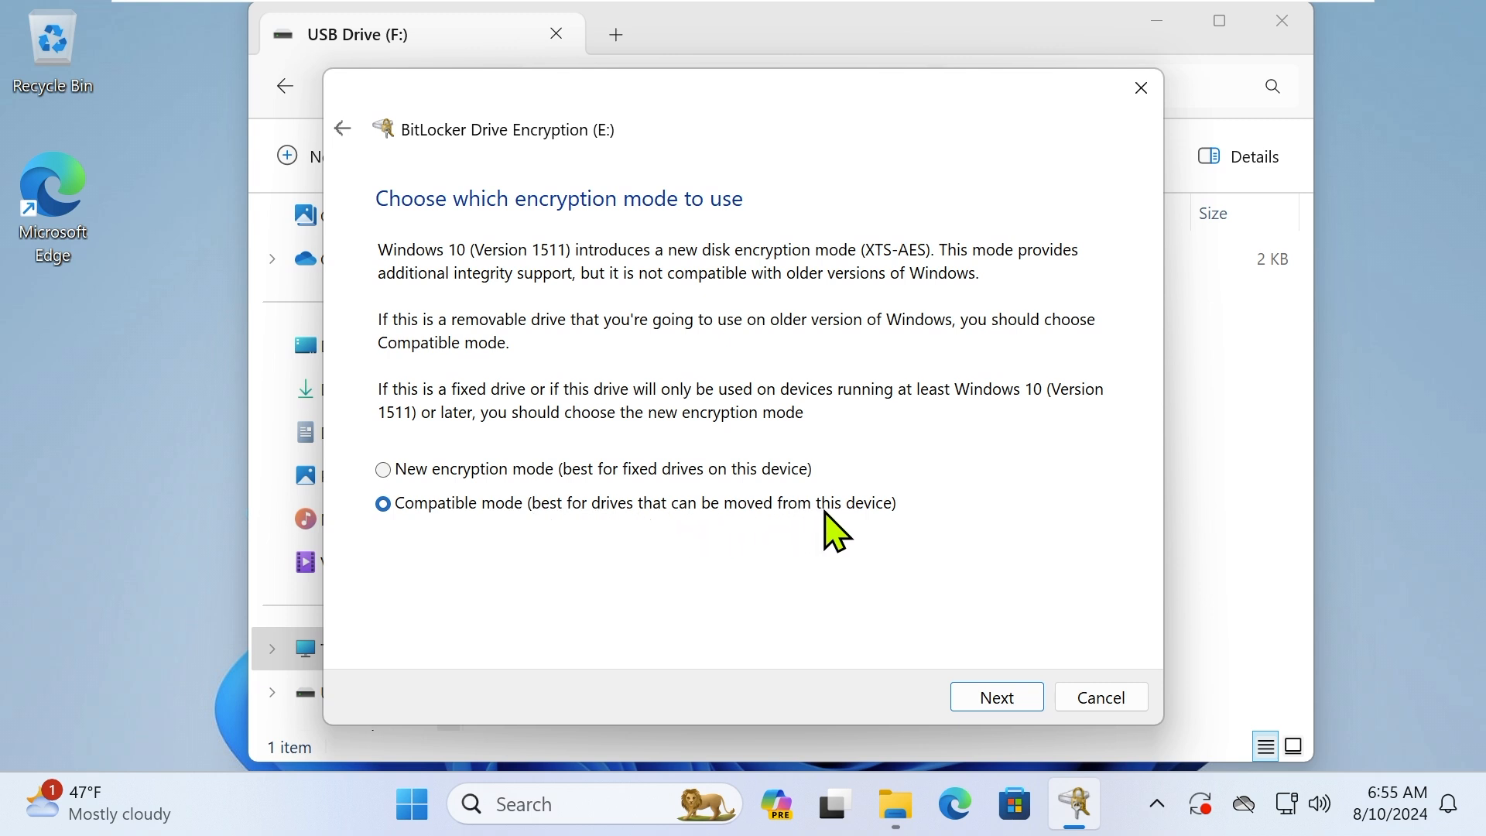
{"action": "mouse_move", "coordinate": [455, 526]}
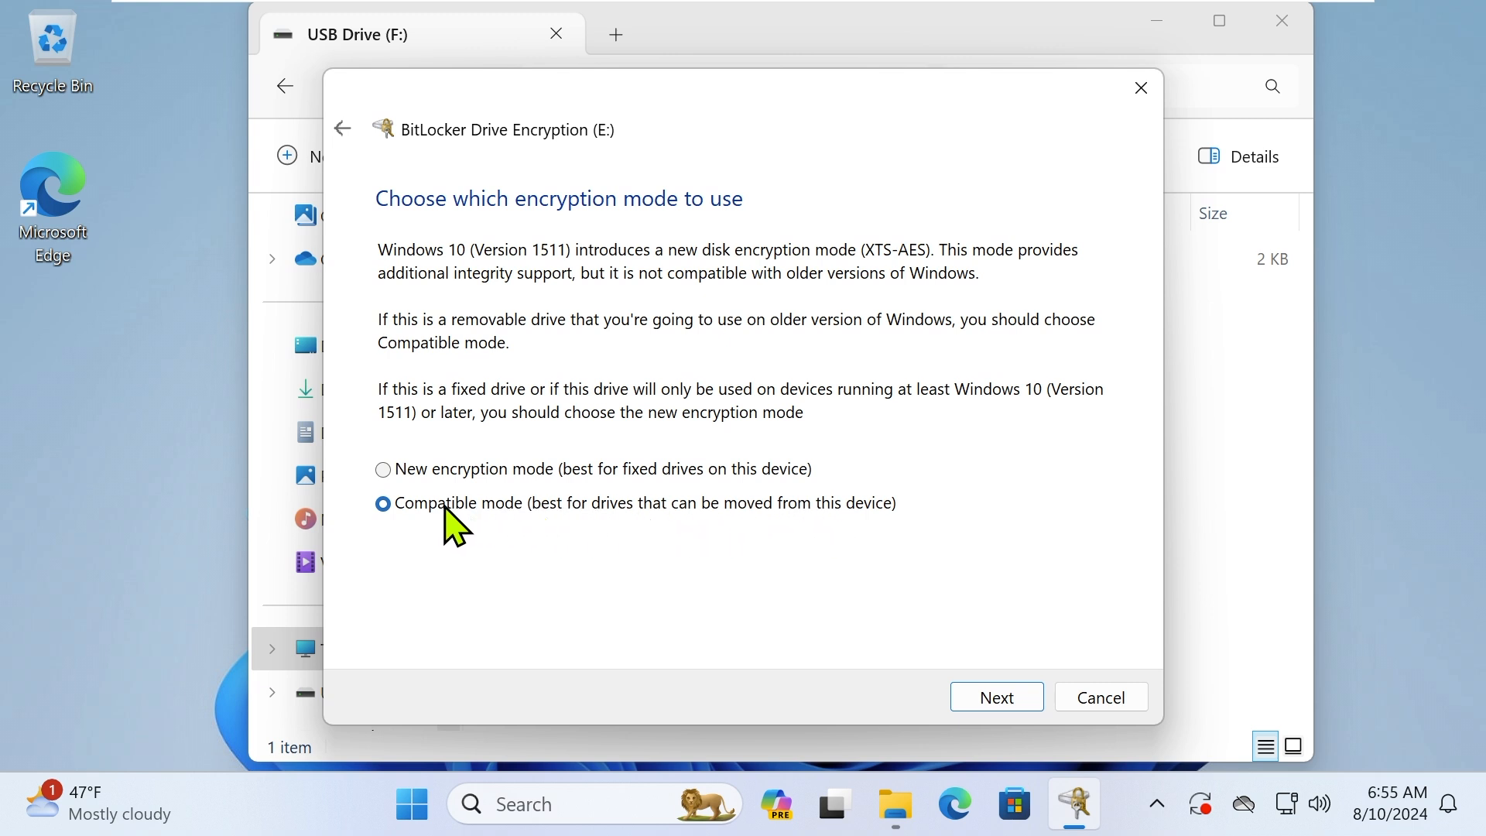
{"action": "mouse_move", "coordinate": [483, 355]}
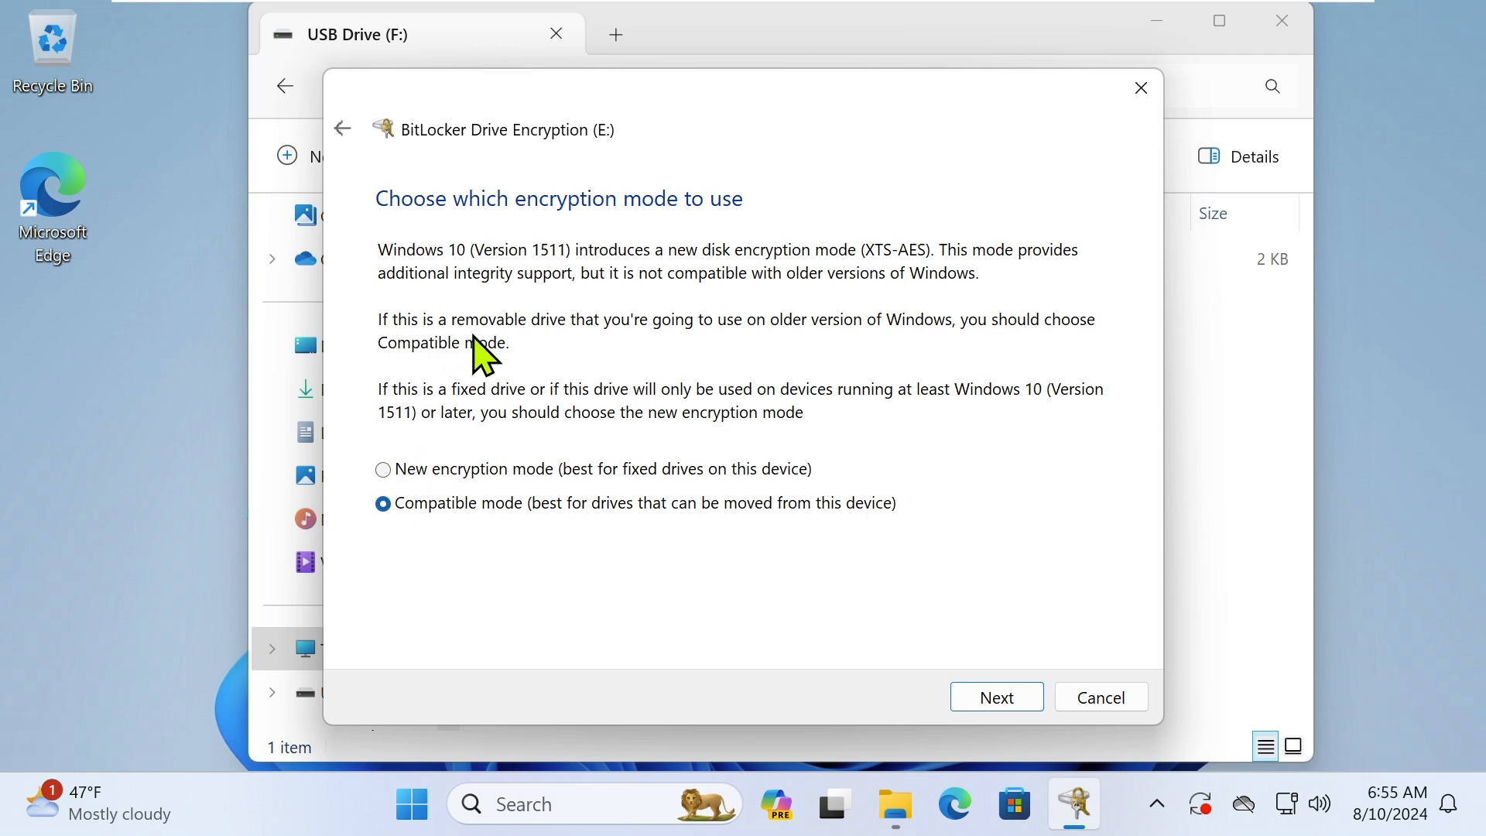
{"action": "mouse_move", "coordinate": [446, 370]}
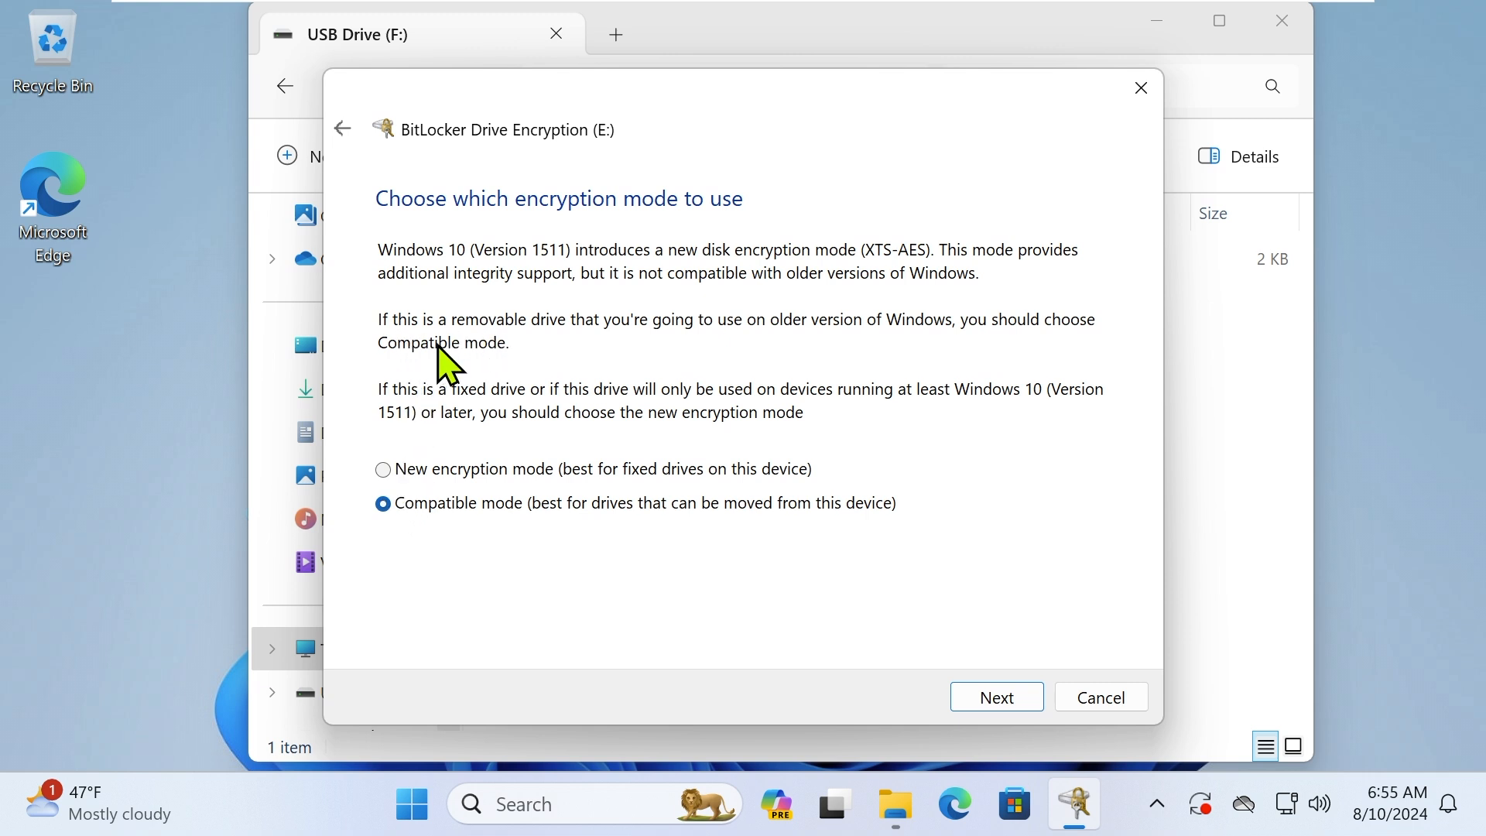
{"action": "mouse_move", "coordinate": [898, 734]}
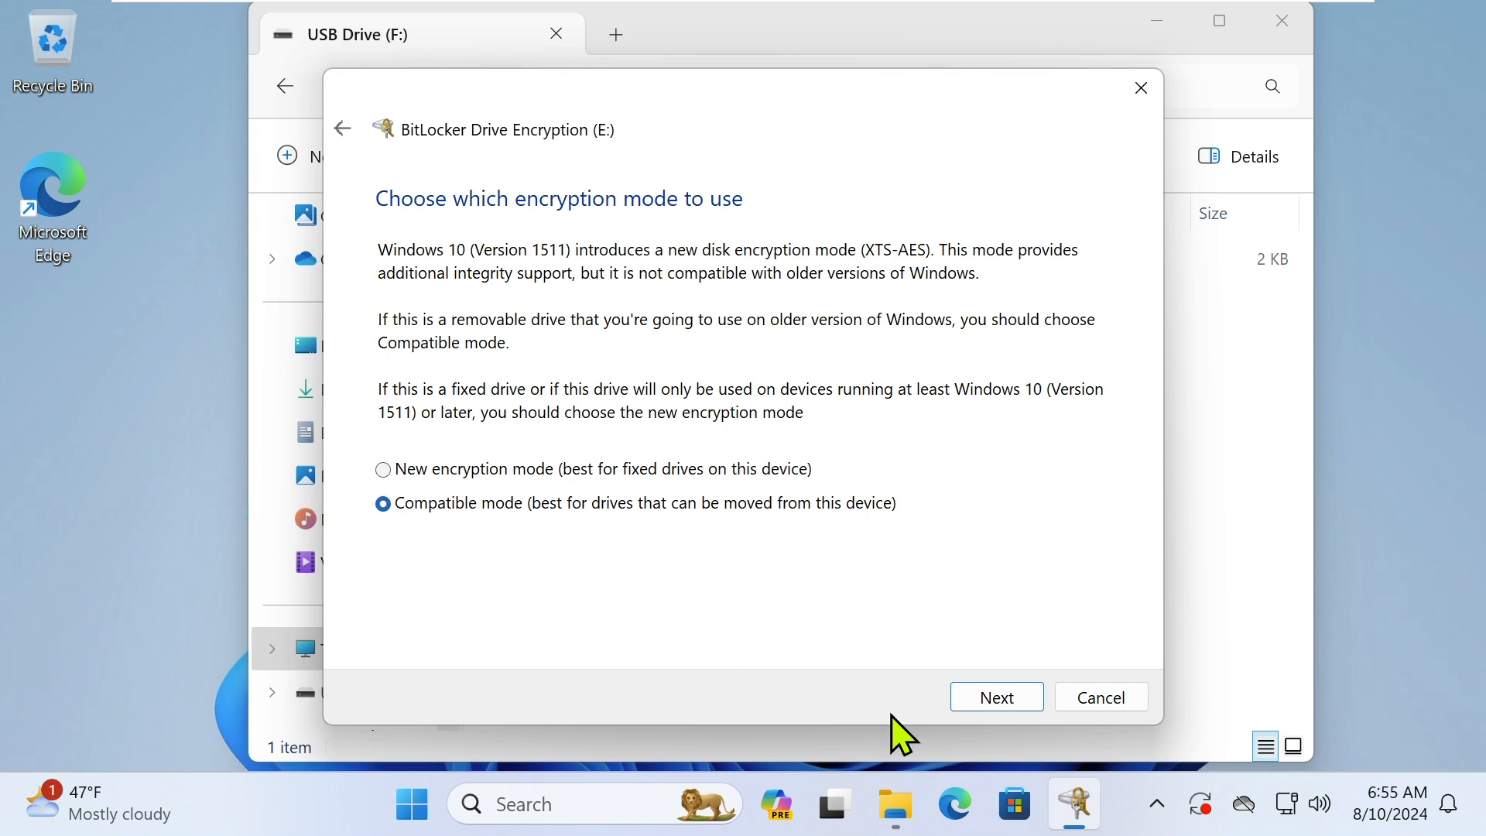
{"action": "left_click", "coordinate": [995, 697]}
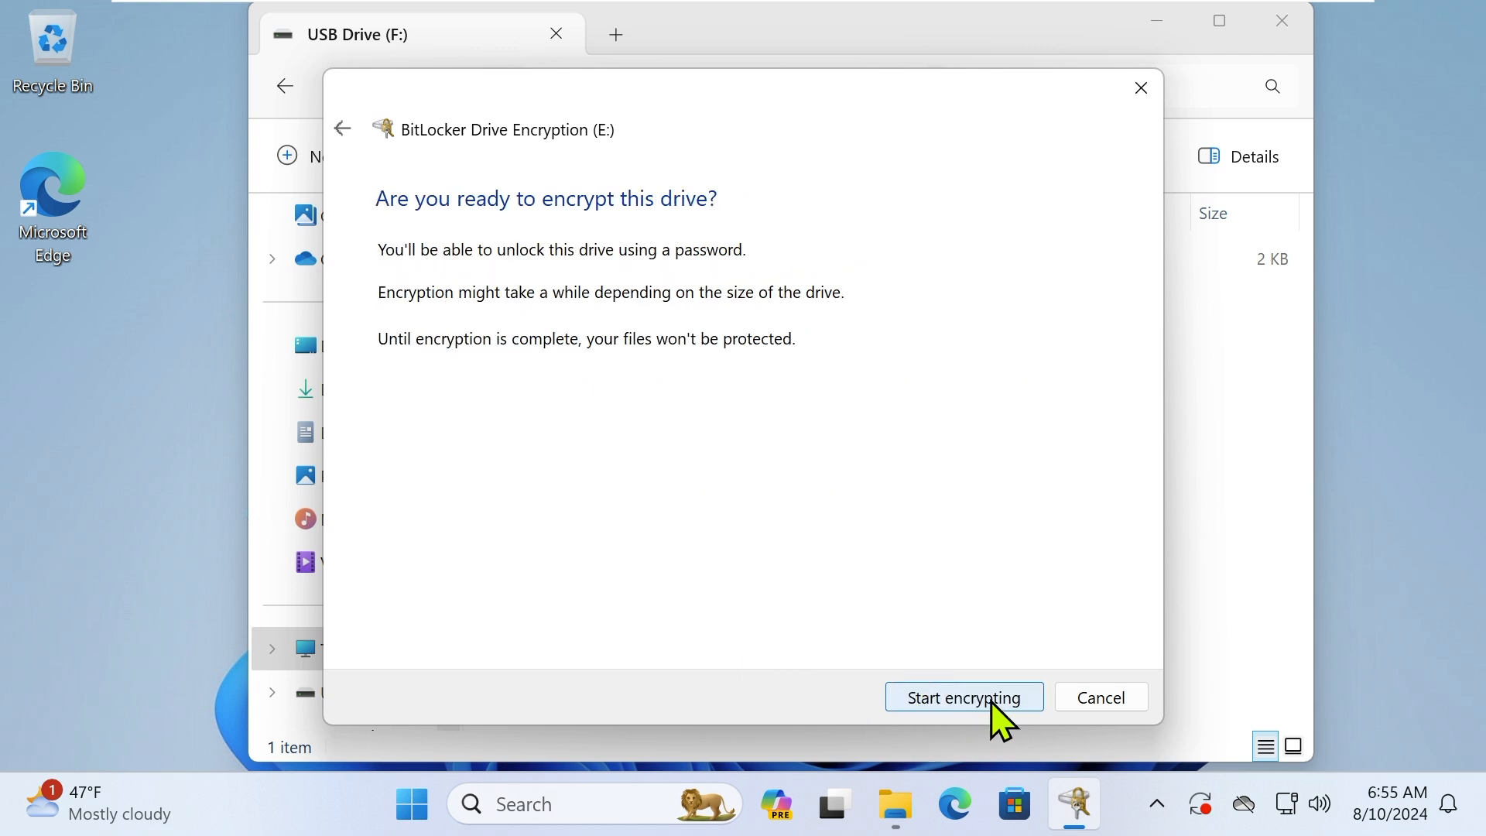
Step: Start encrypting drive E and dismiss the encryption-complete notice
{"action": "left_click", "coordinate": [963, 697]}
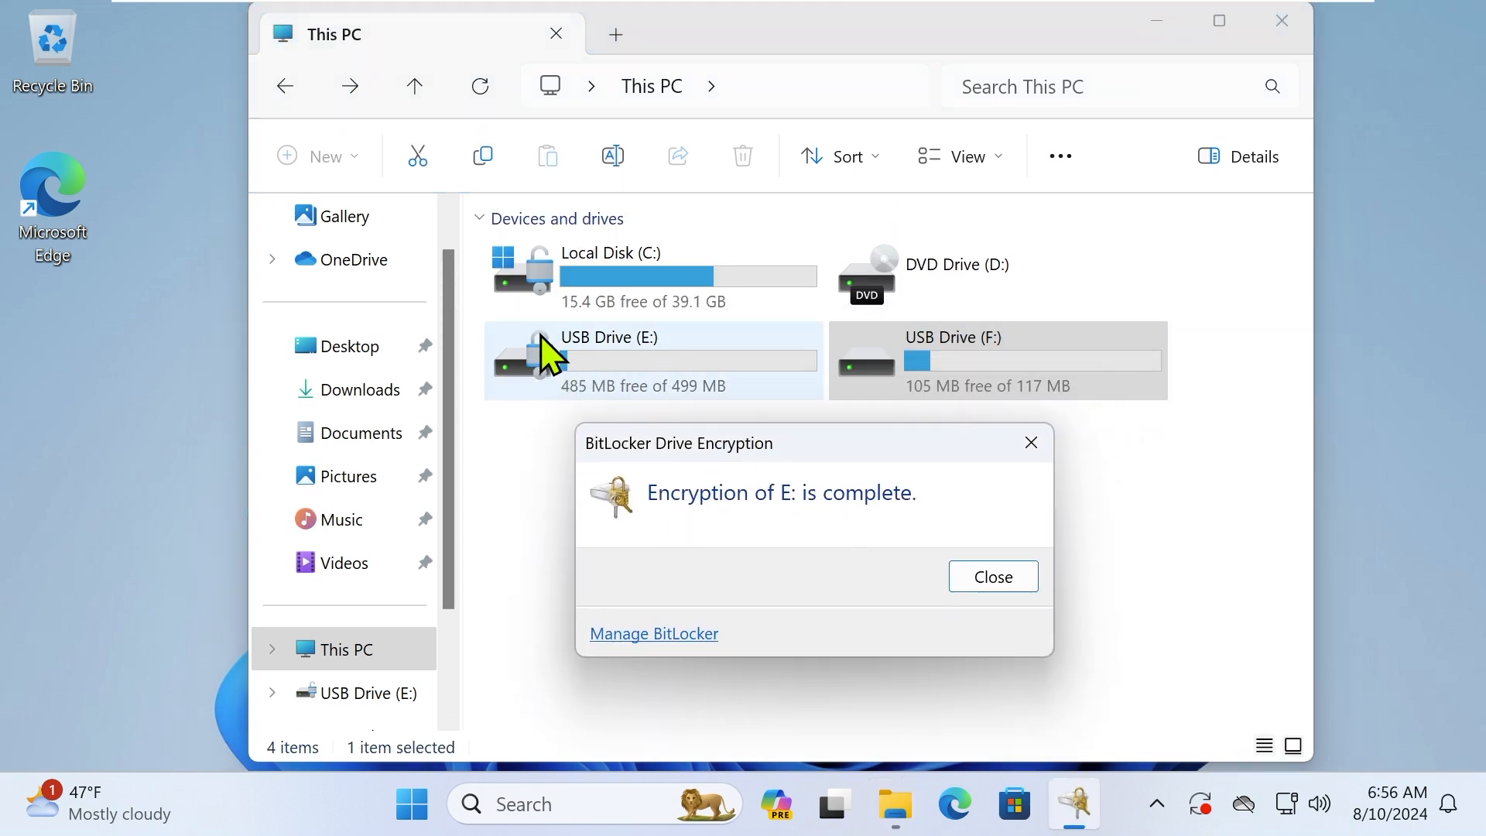
{"action": "left_click", "coordinate": [992, 576]}
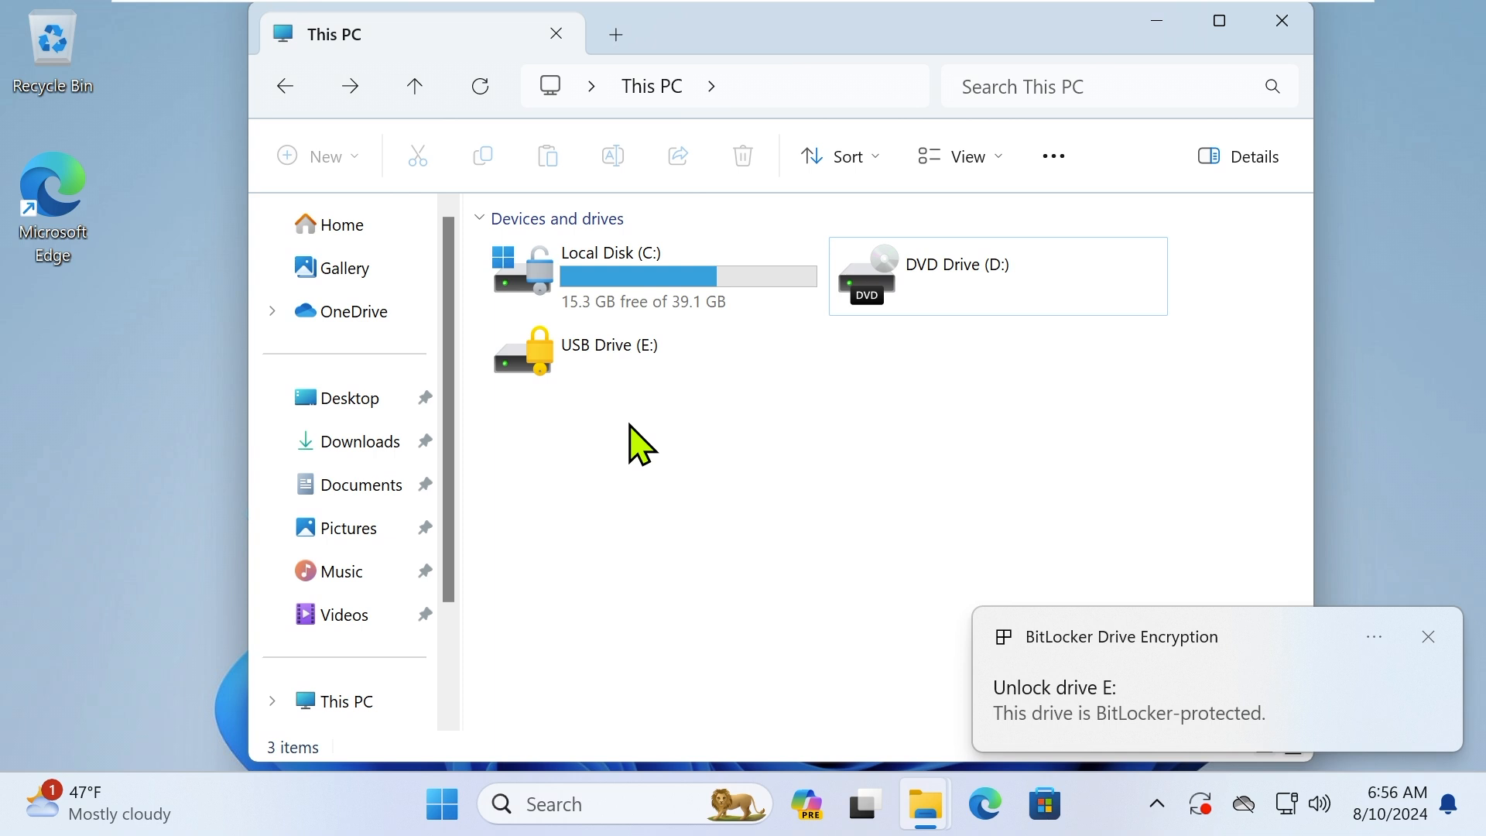
{"action": "mouse_move", "coordinate": [581, 436]}
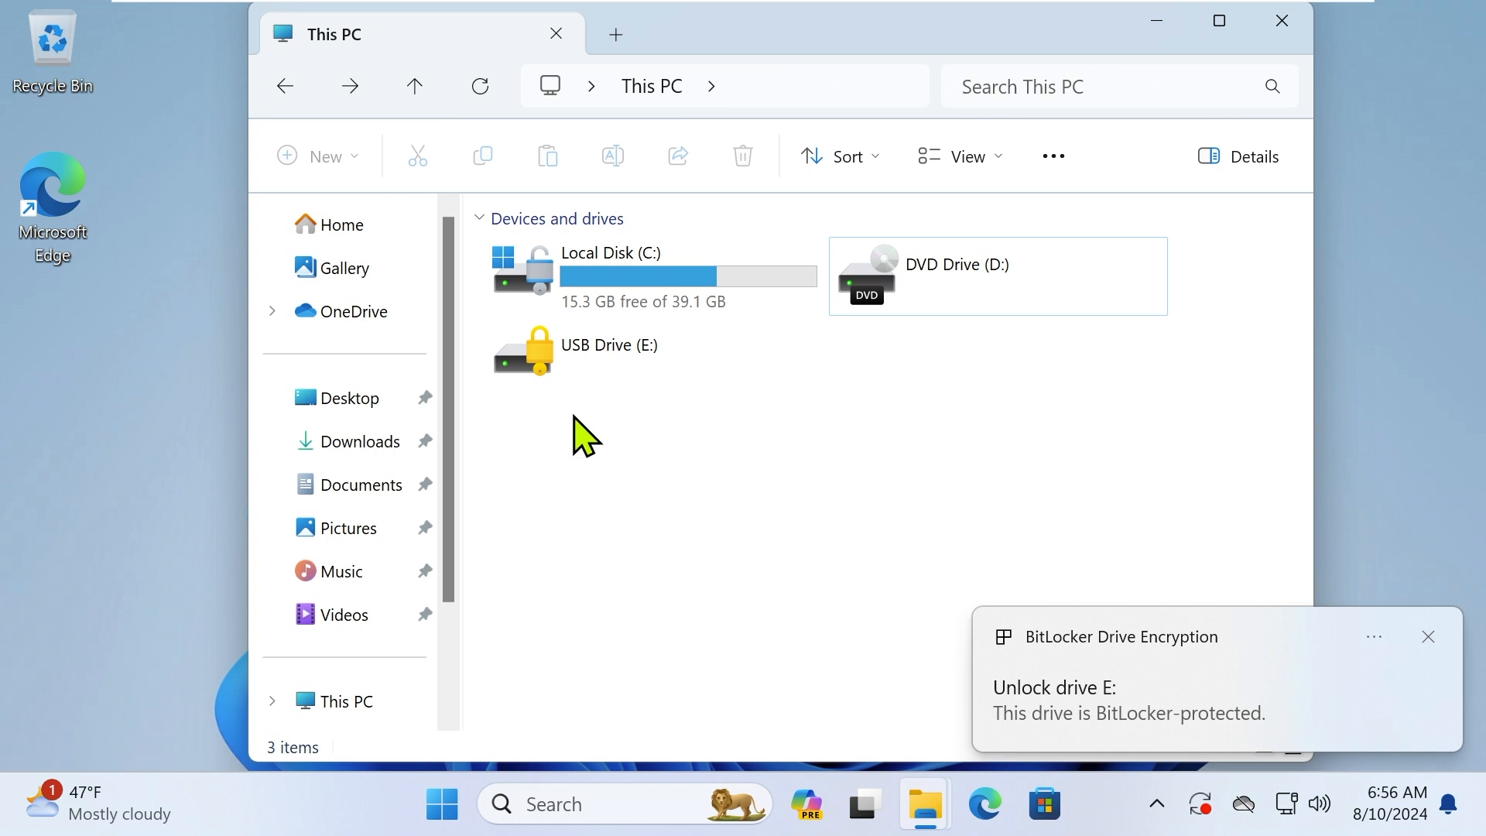
Step: Bring up the BitLocker password prompt for the locked USB Drive (E:)
{"action": "left_click", "coordinate": [609, 358]}
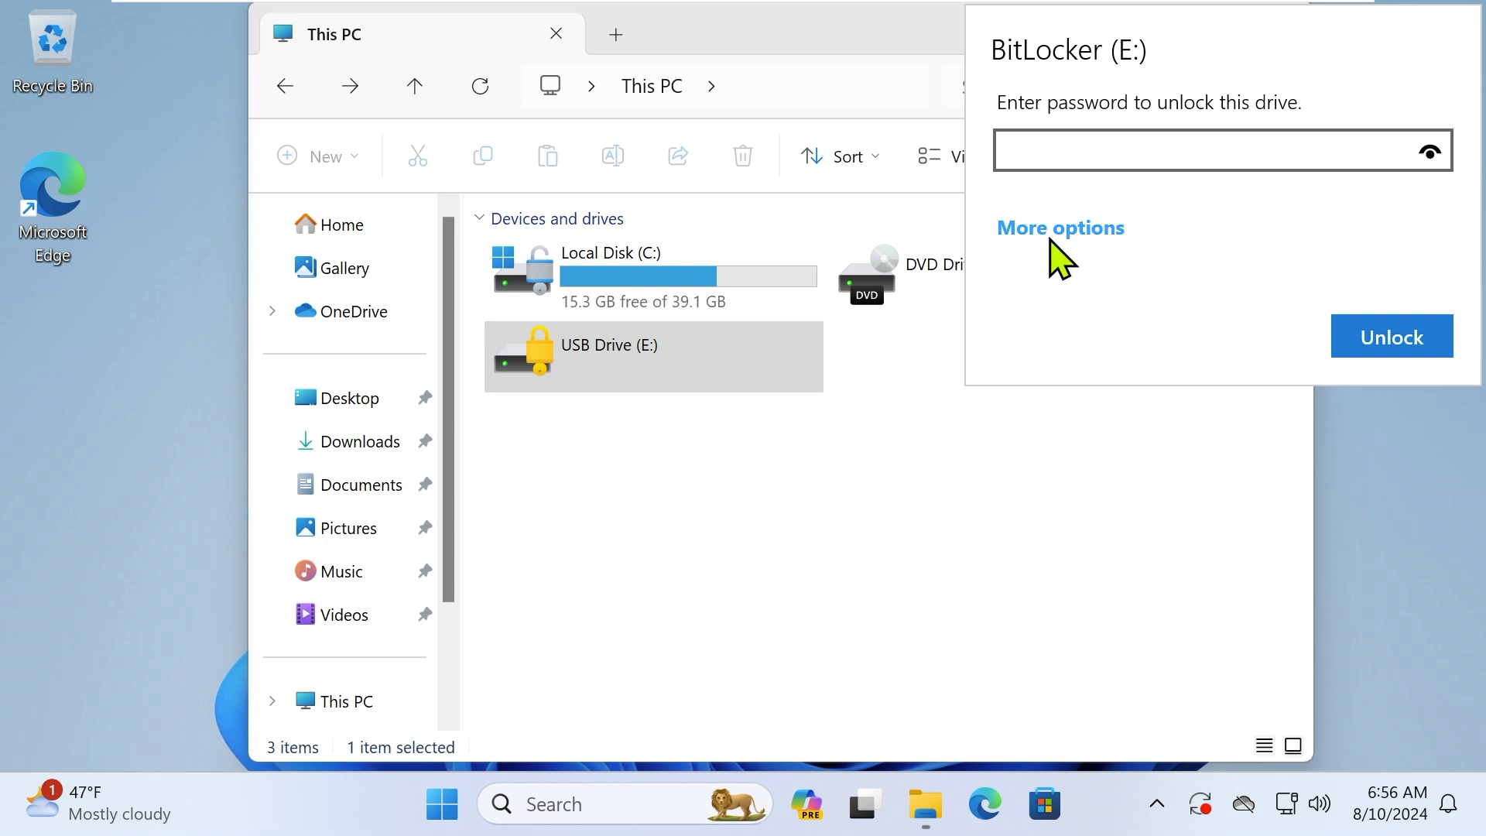
Step: Show more unlock options, view recovery-key entry, then return to password entry
{"action": "left_click", "coordinate": [1060, 227]}
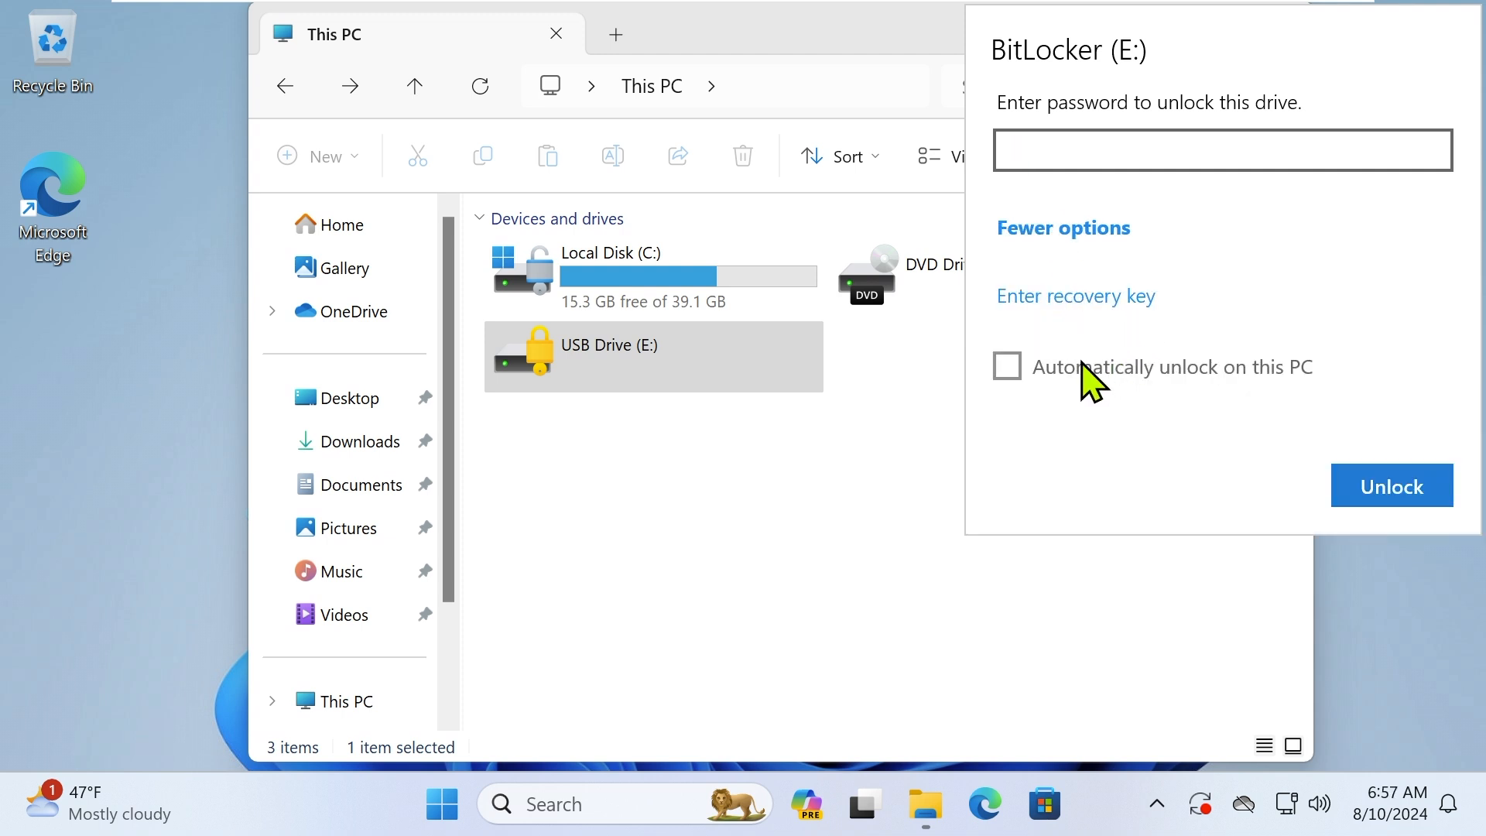
{"action": "mouse_move", "coordinate": [1316, 408]}
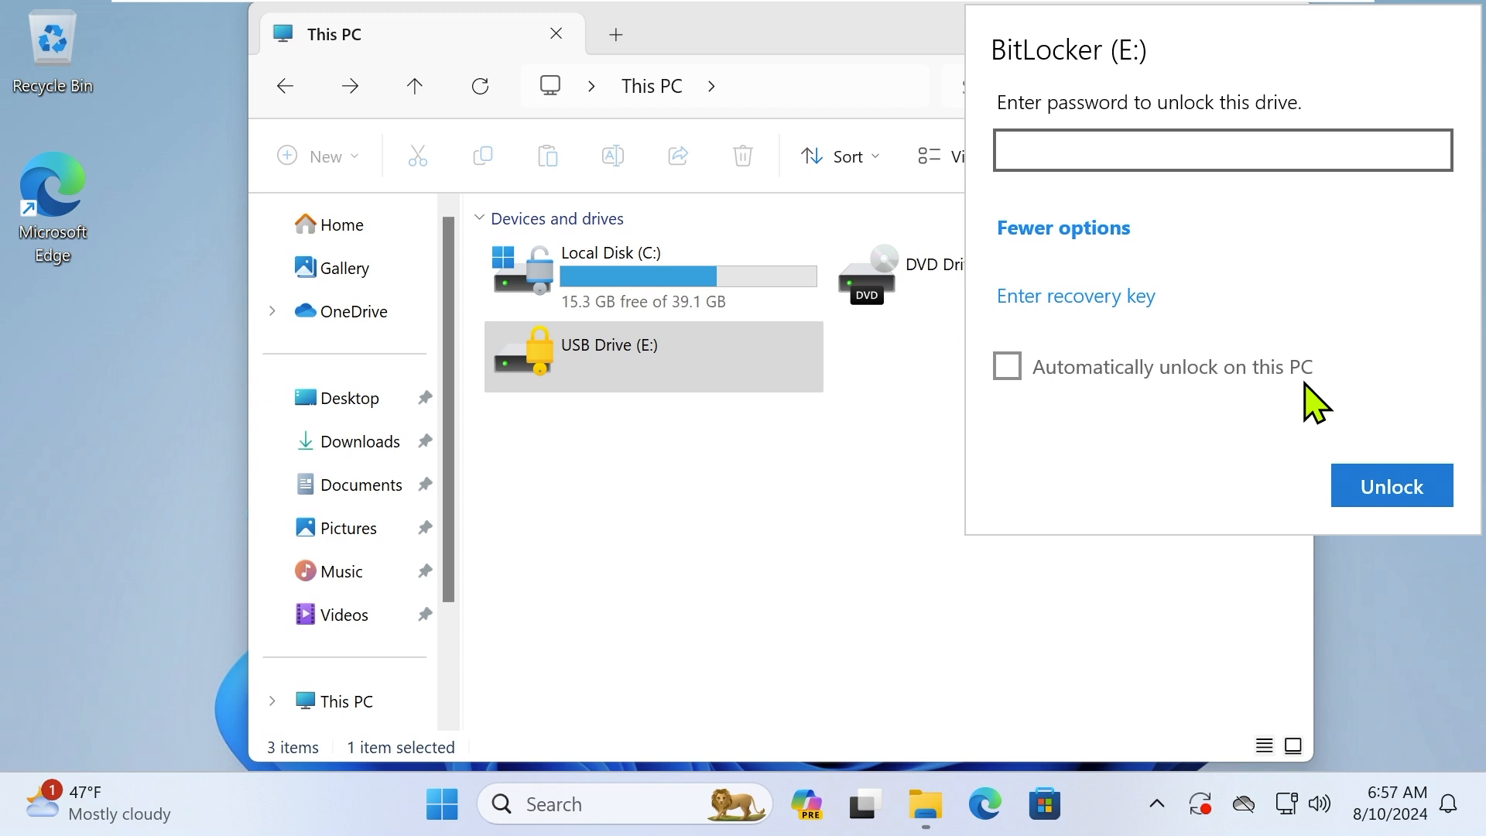
{"action": "mouse_move", "coordinate": [1047, 313]}
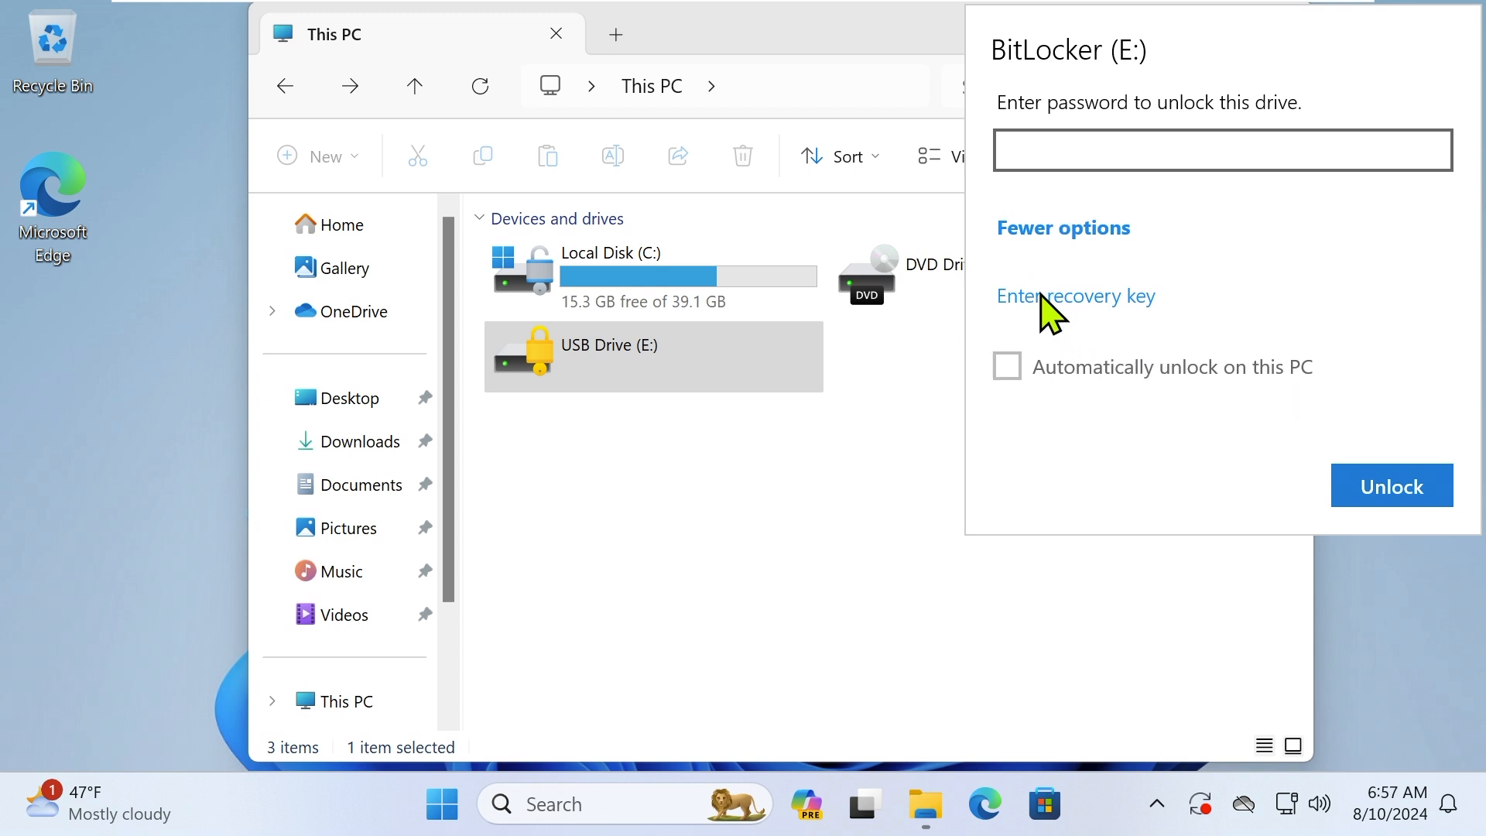
{"action": "left_click", "coordinate": [1075, 295]}
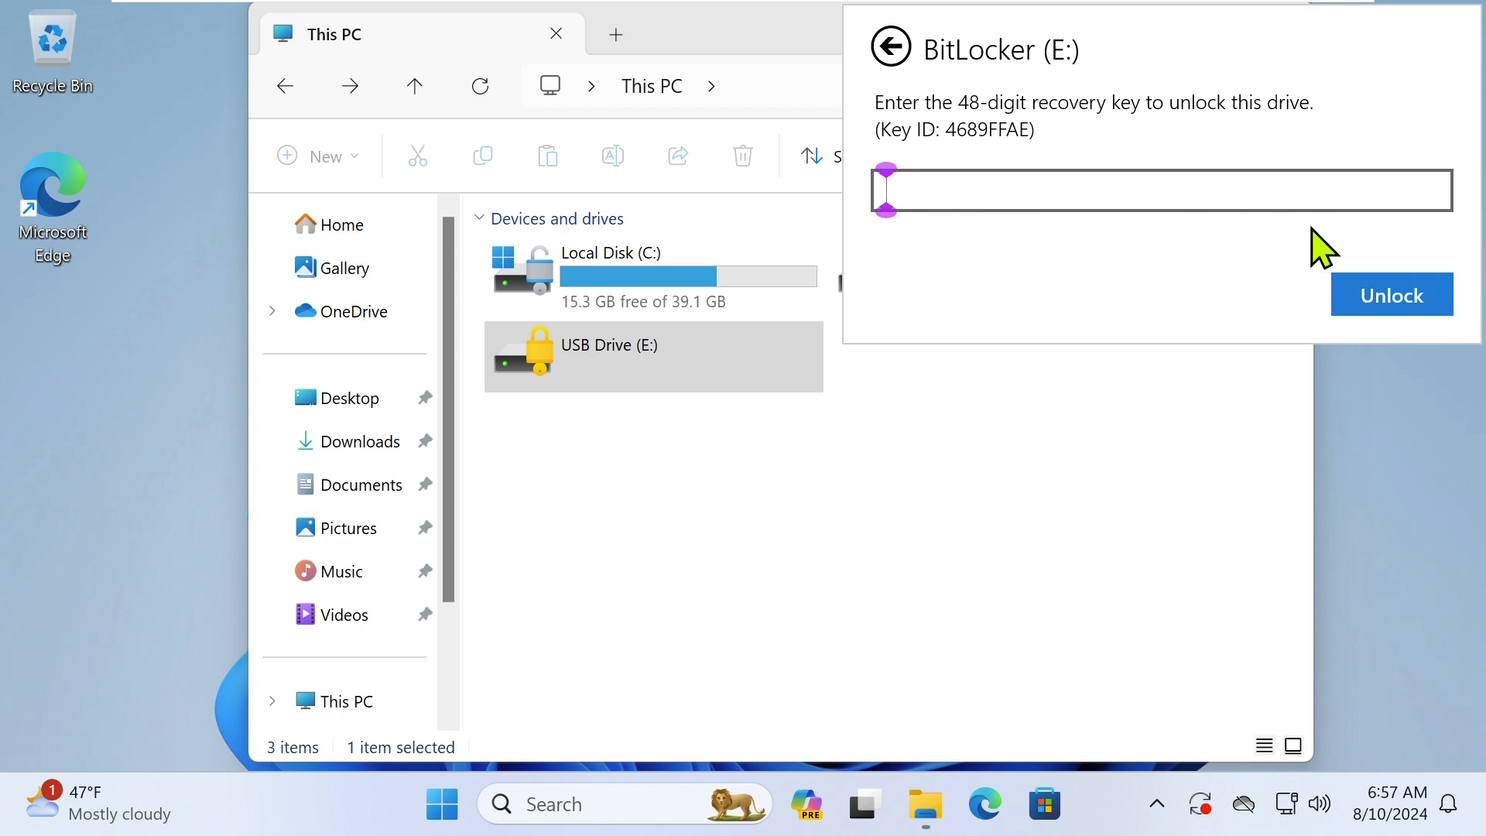
{"action": "mouse_move", "coordinate": [1227, 132]}
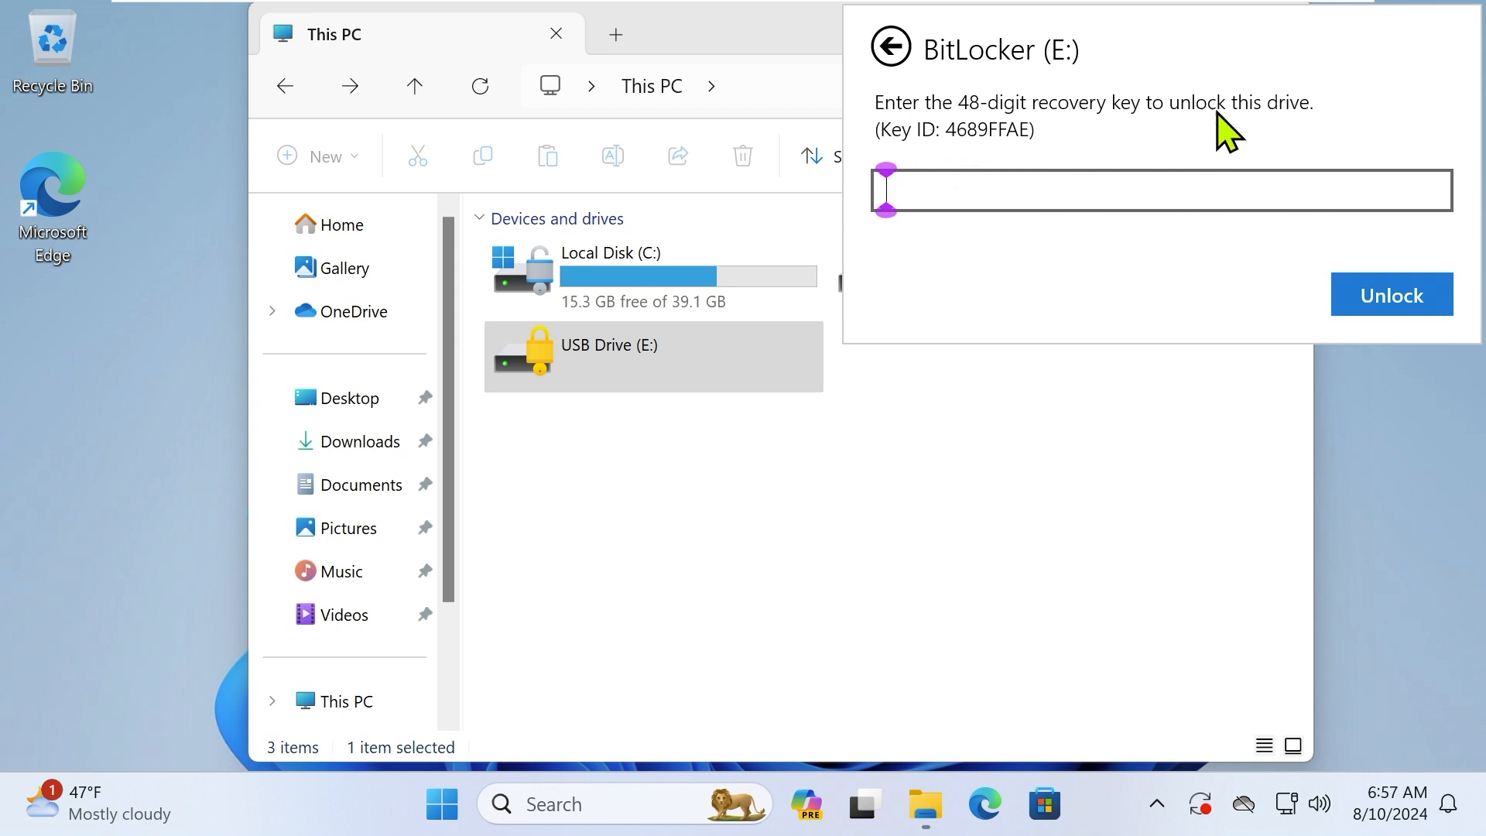
{"action": "left_click", "coordinate": [889, 47]}
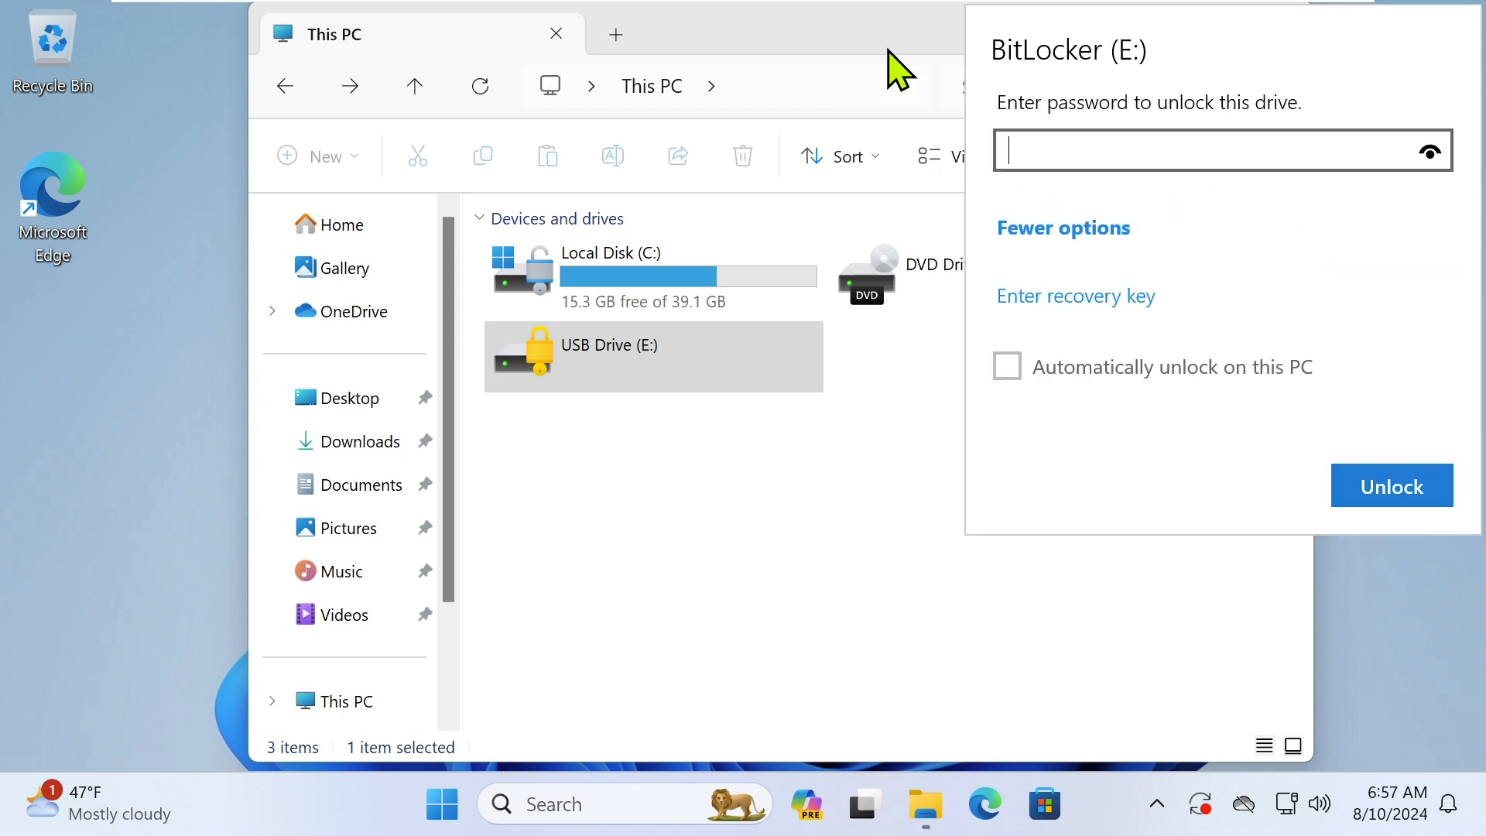
{"action": "mouse_move", "coordinate": [1033, 155]}
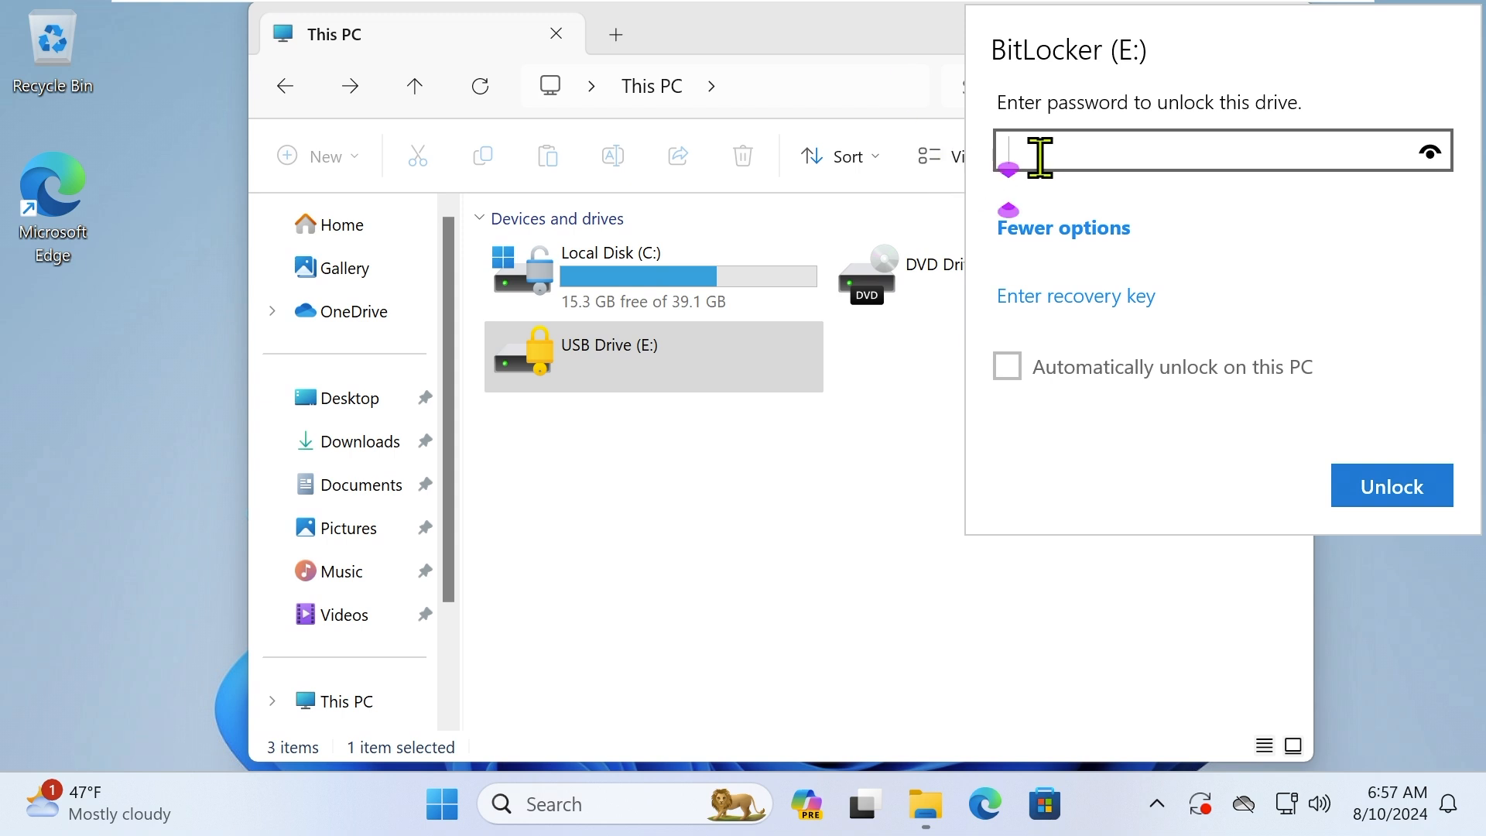
{"action": "mouse_move", "coordinate": [1042, 104]}
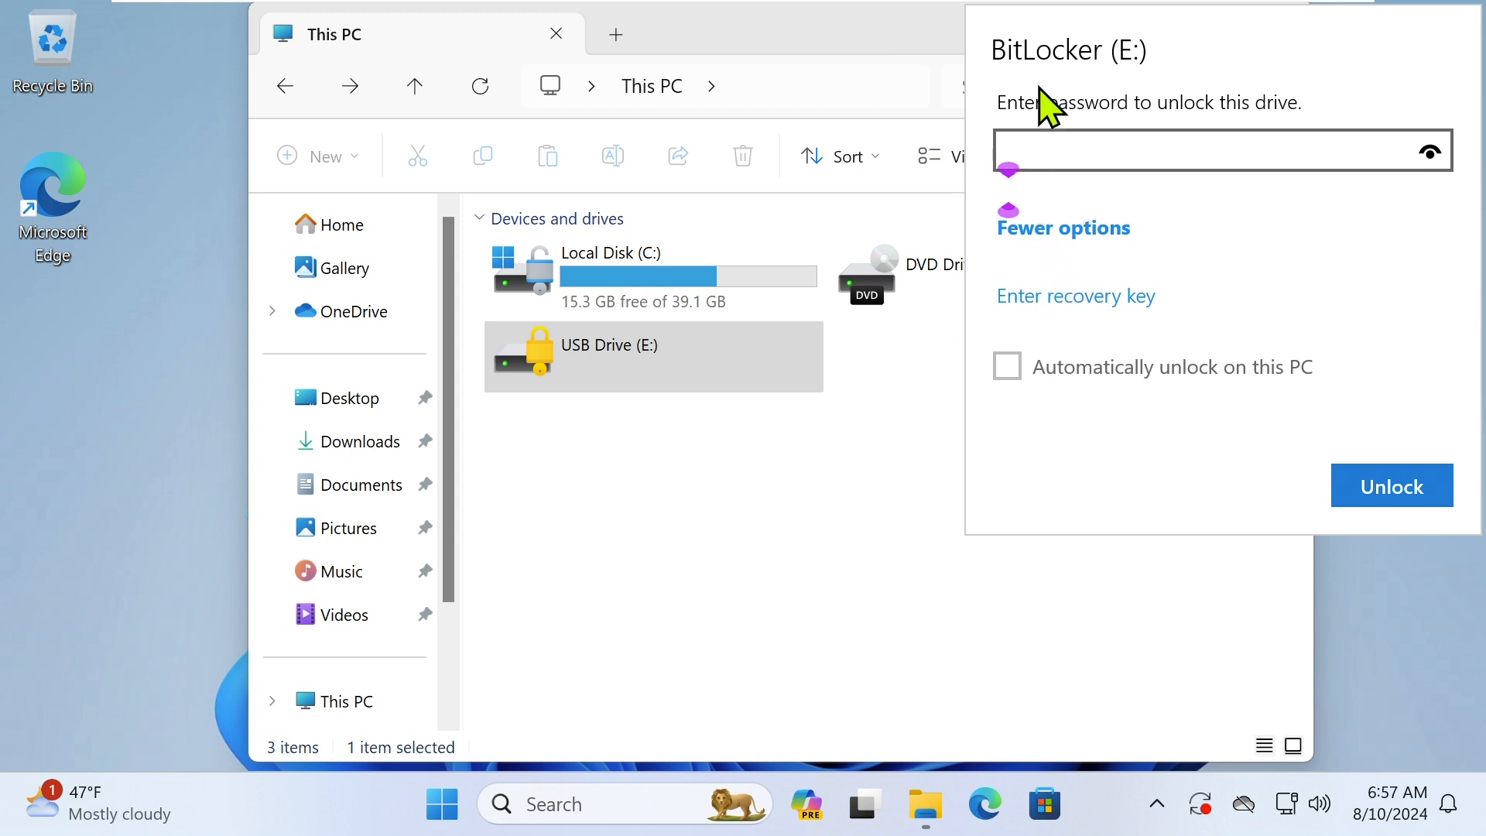
Step: Enter the drive password and unlock USB Drive (E:)
{"action": "left_click", "coordinate": [1137, 151]}
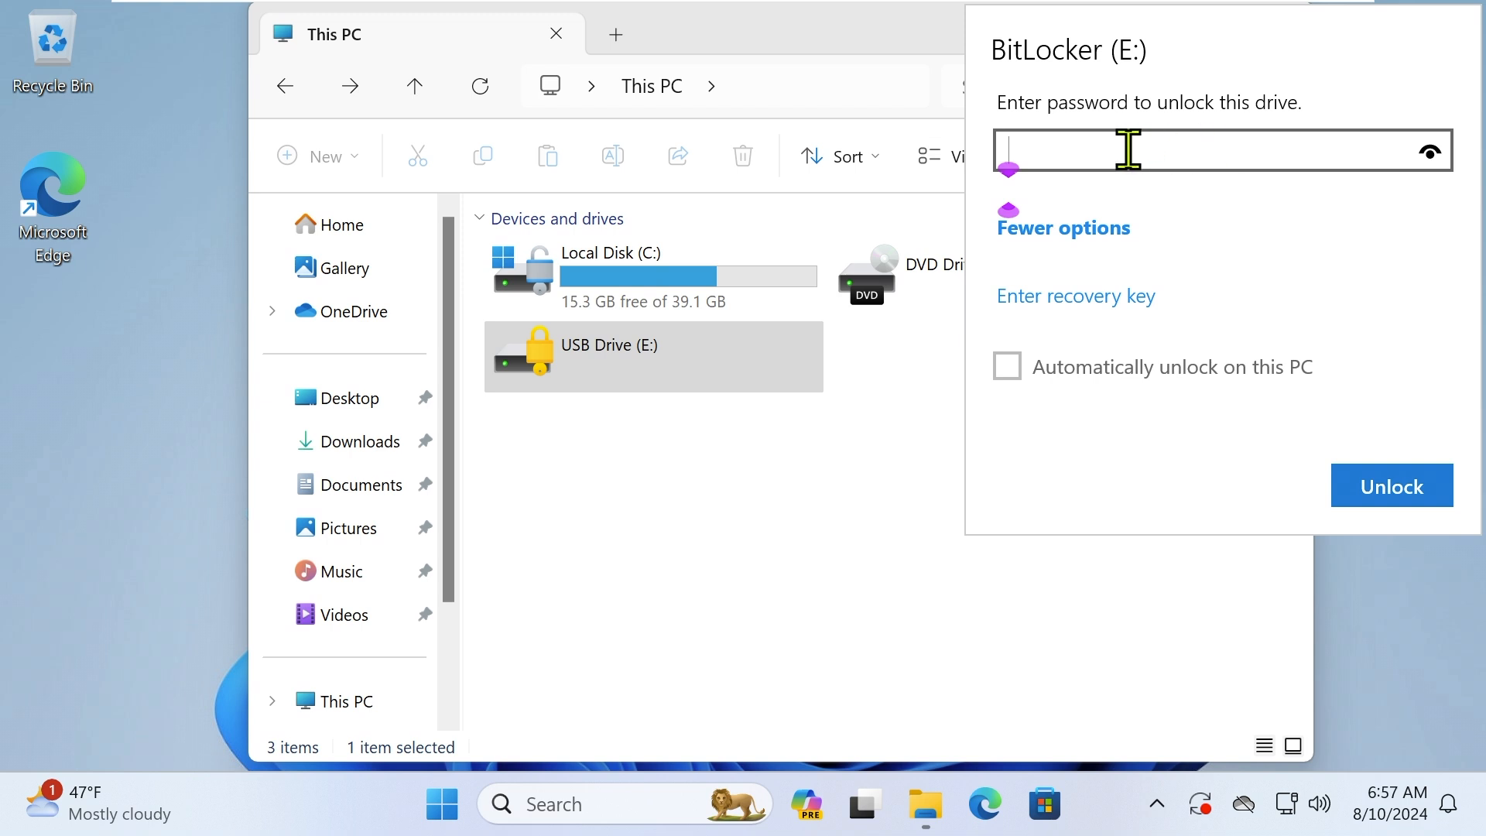
{"action": "type", "text": "•"}
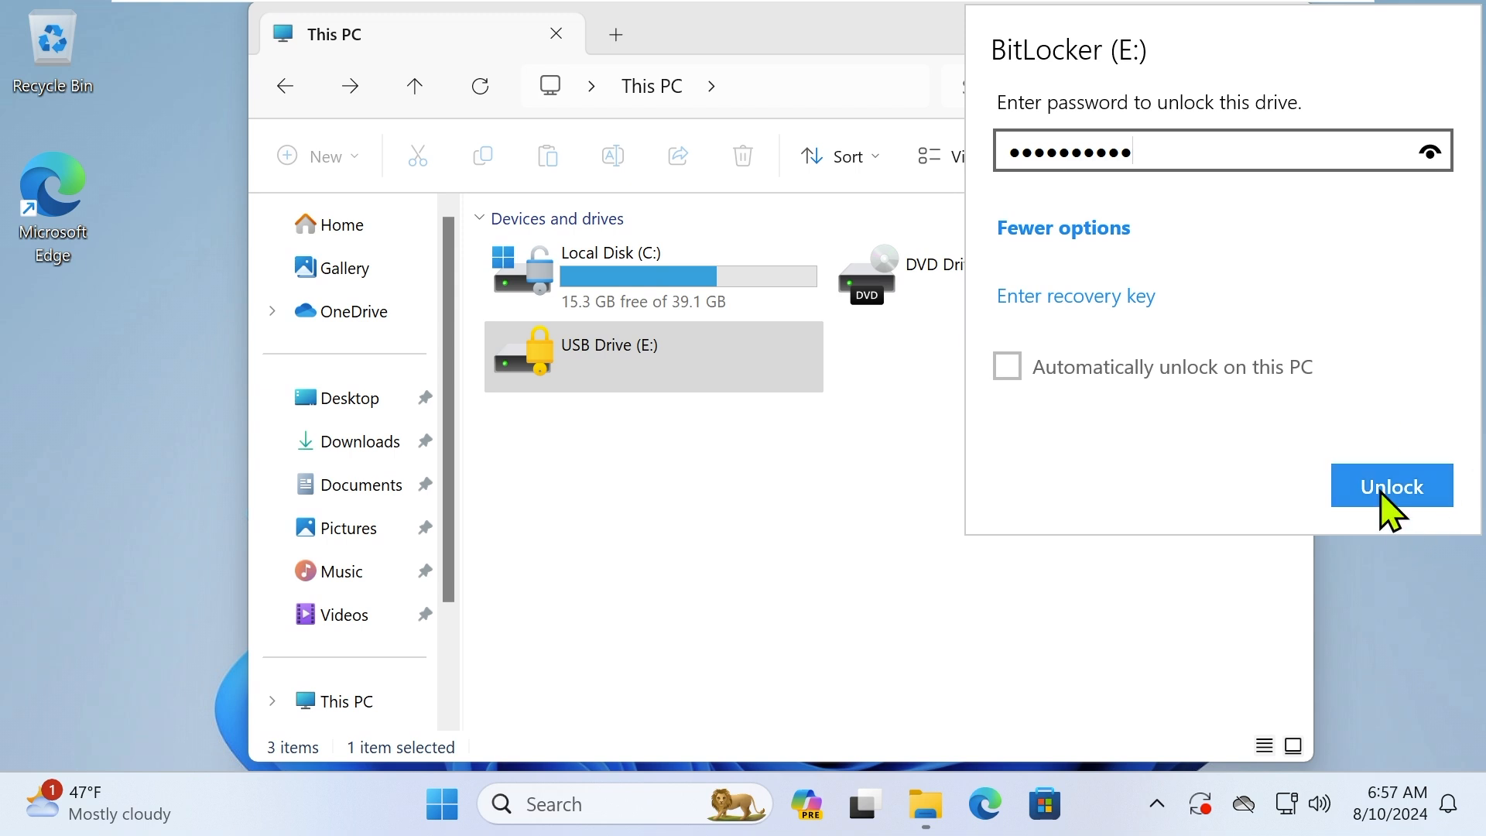
{"action": "left_click", "coordinate": [1390, 485]}
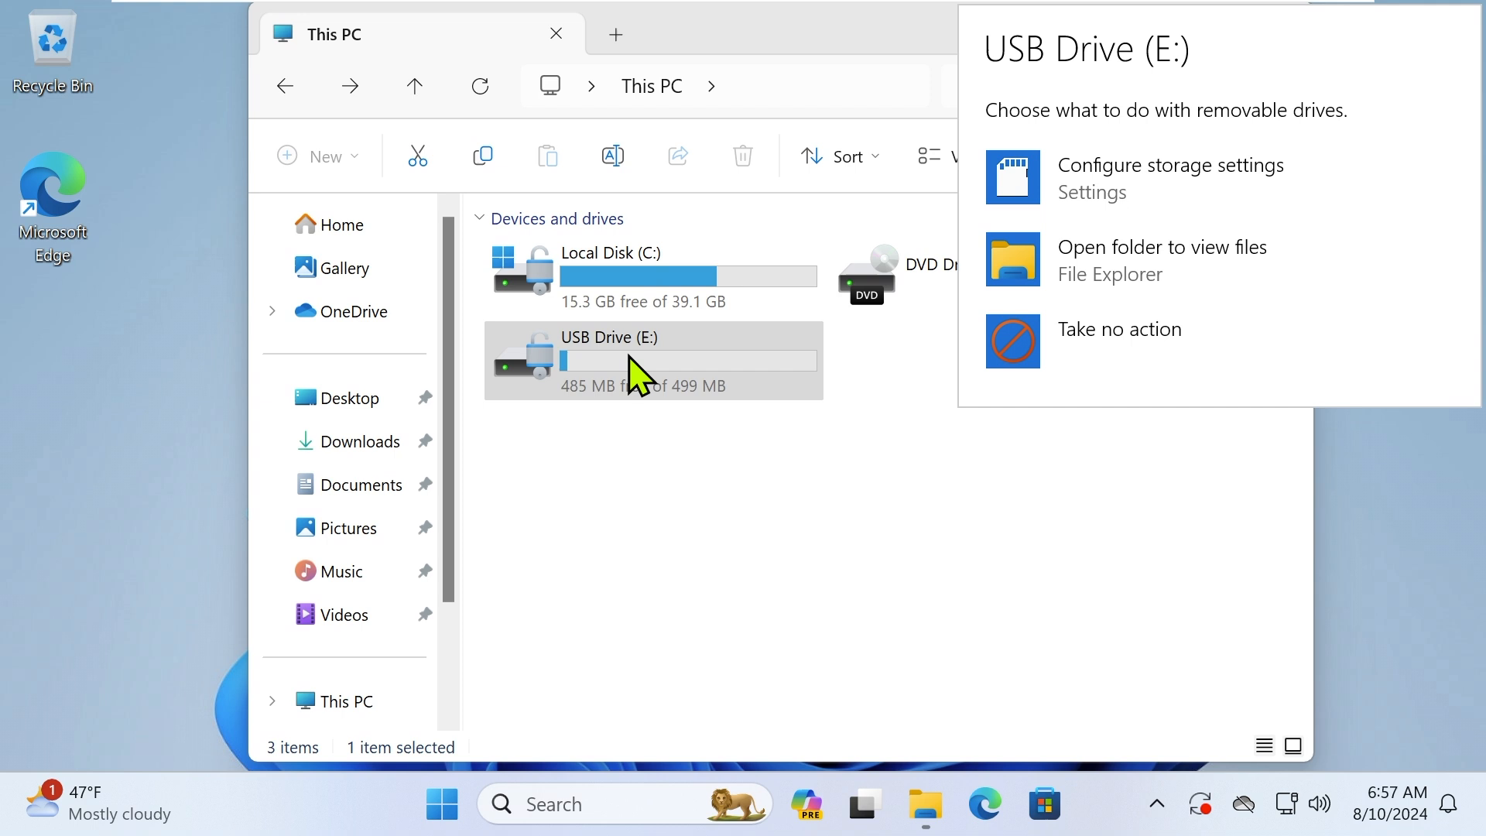
{"action": "mouse_move", "coordinate": [1120, 506]}
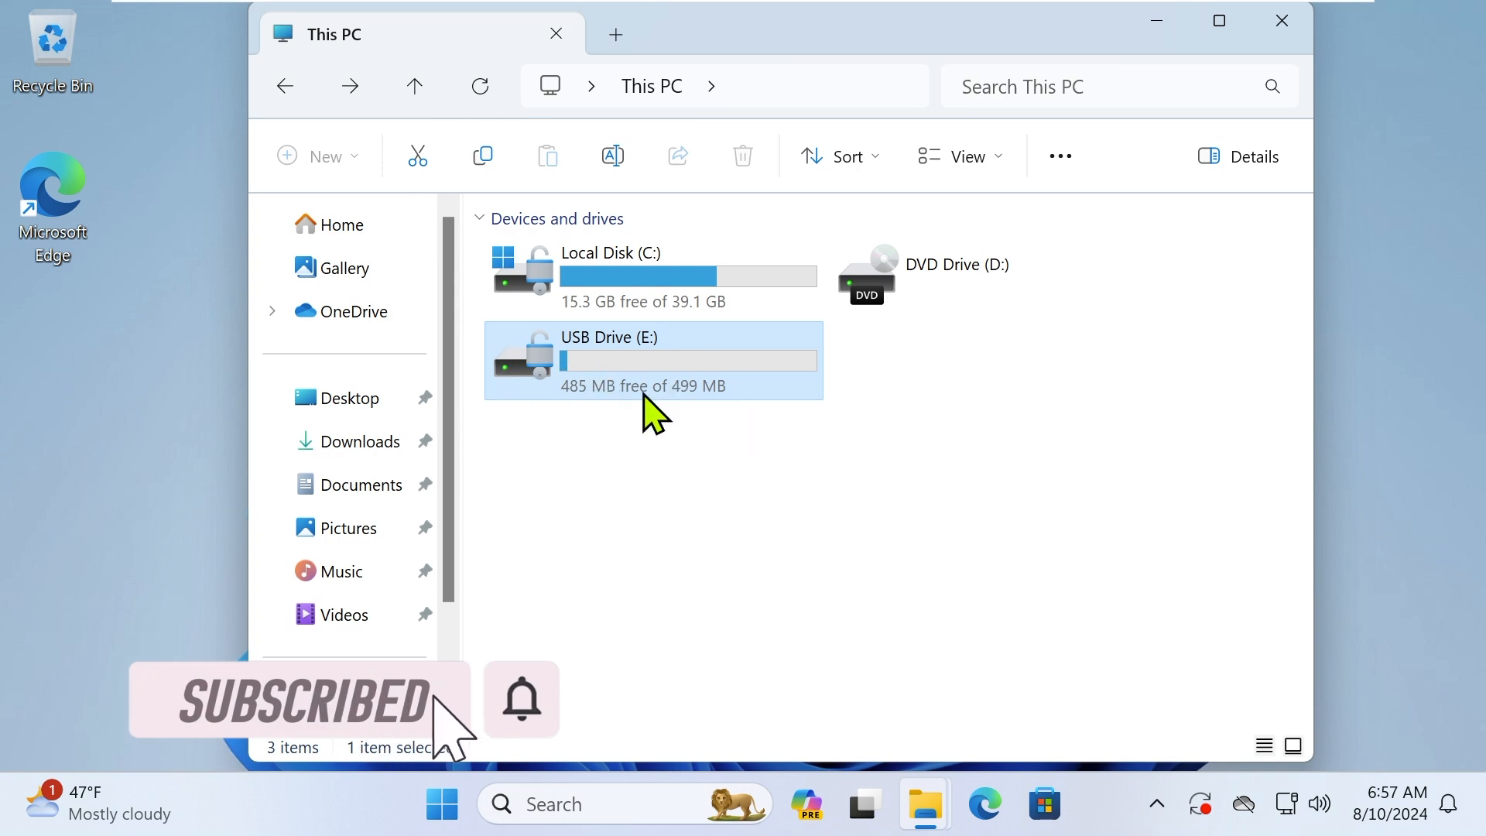
{"action": "mouse_move", "coordinate": [1303, 48]}
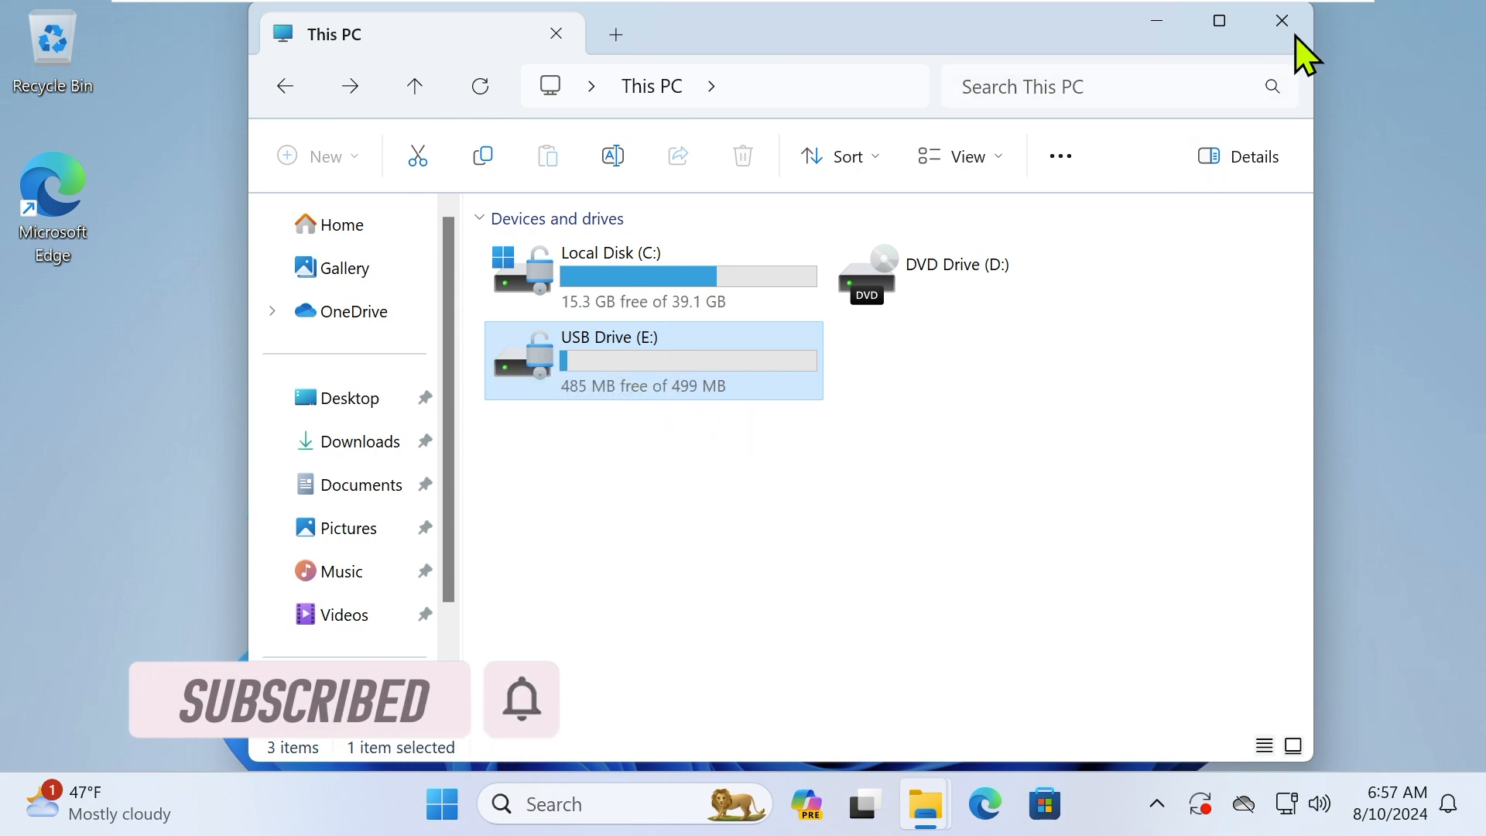